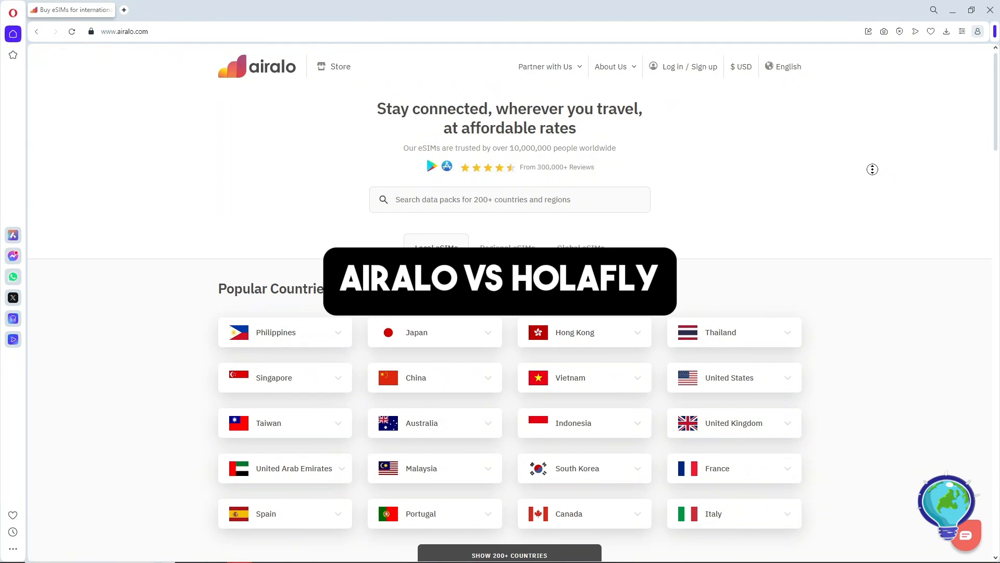
scroll(down, 3)
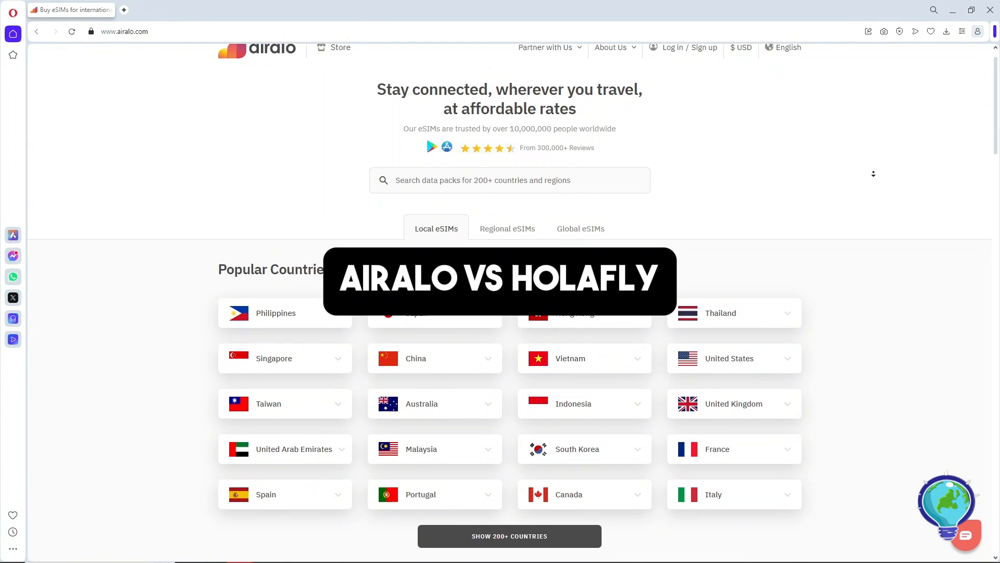
scroll(down, 3)
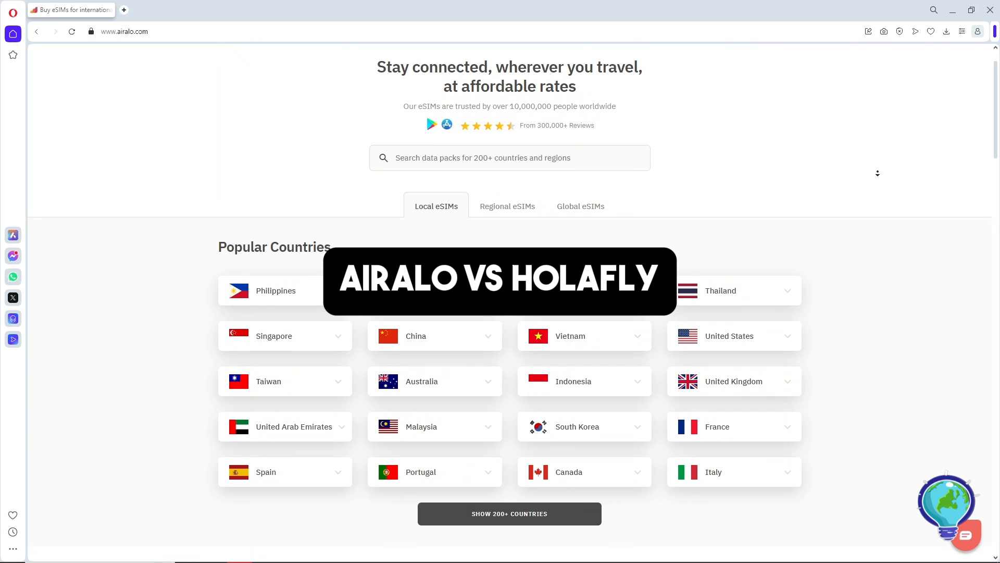
scroll(down, 3)
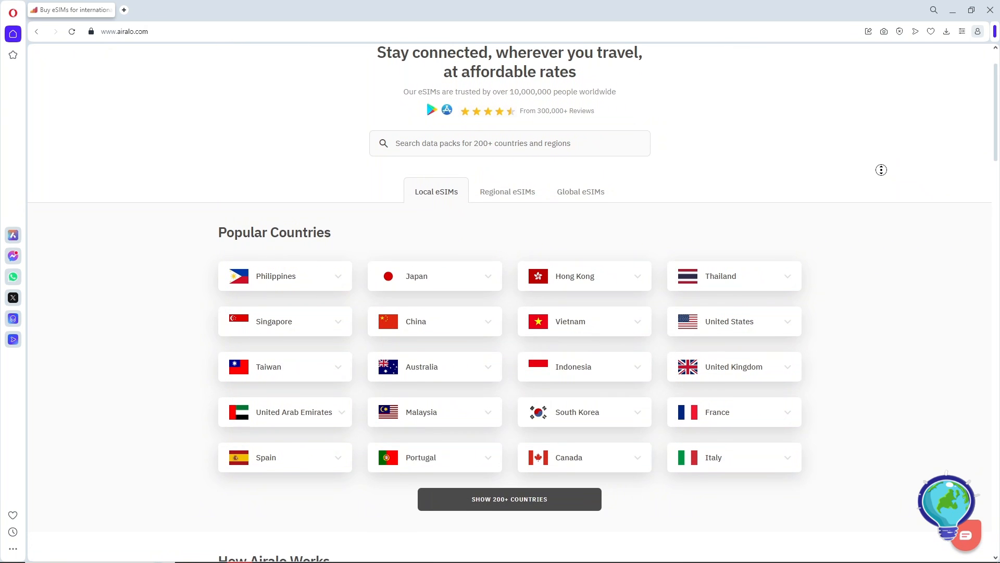
scroll(down, 3)
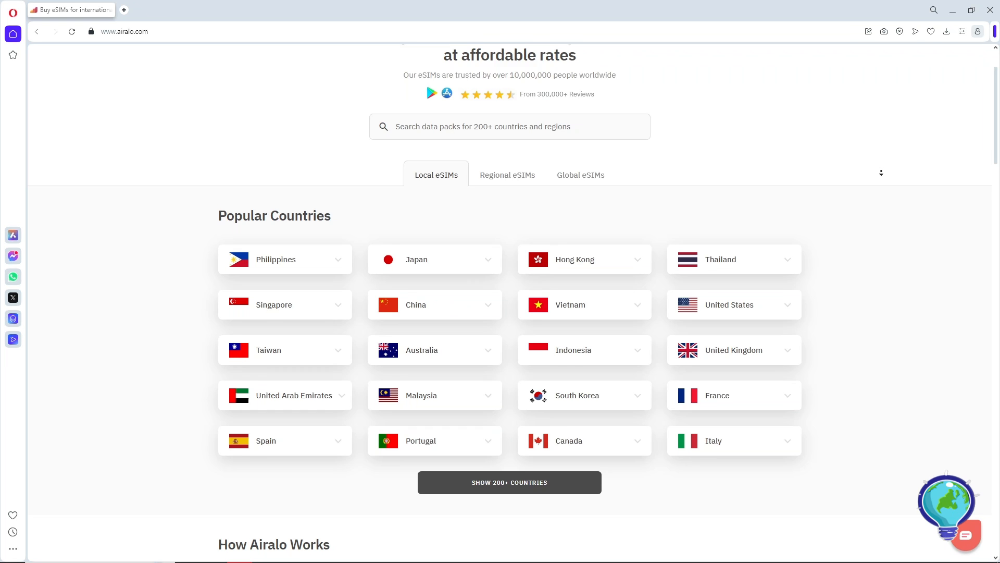
scroll(down, 3)
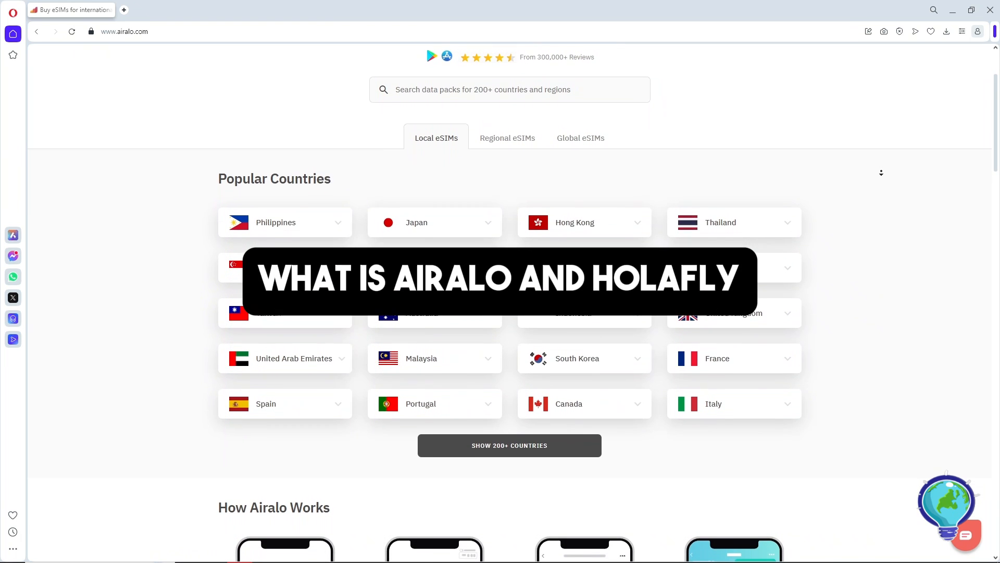
scroll(down, 3)
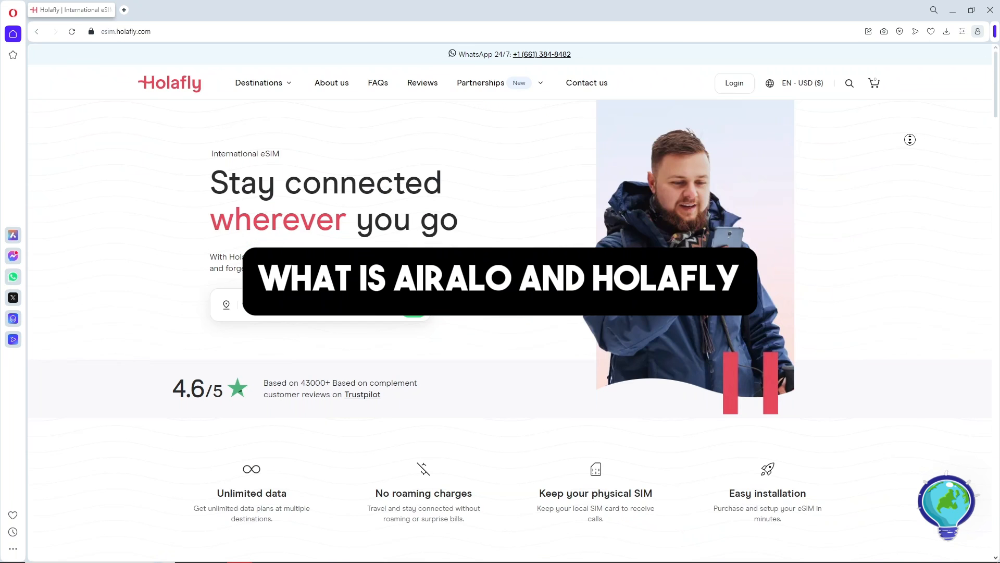
scroll(down, 3)
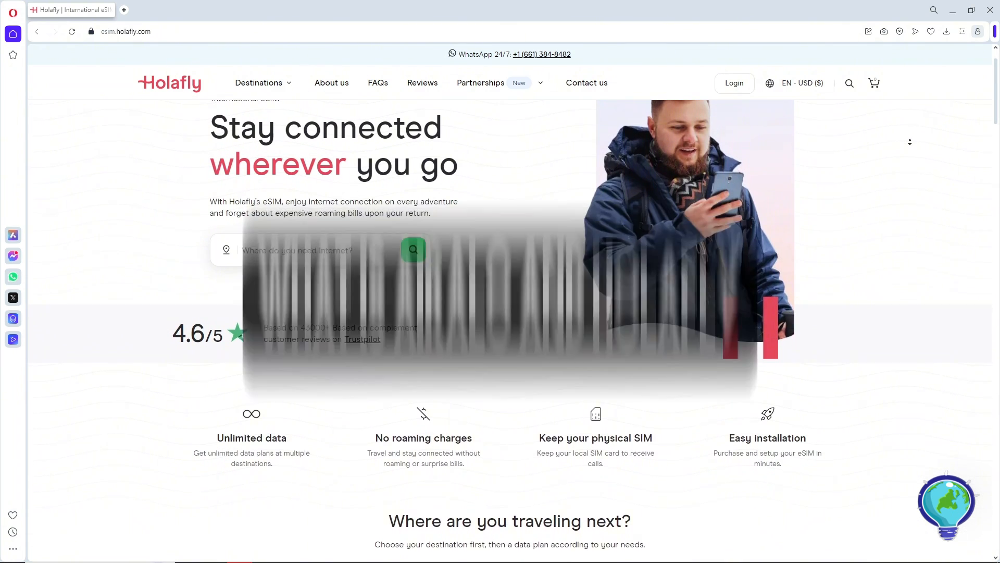
scroll(down, 3)
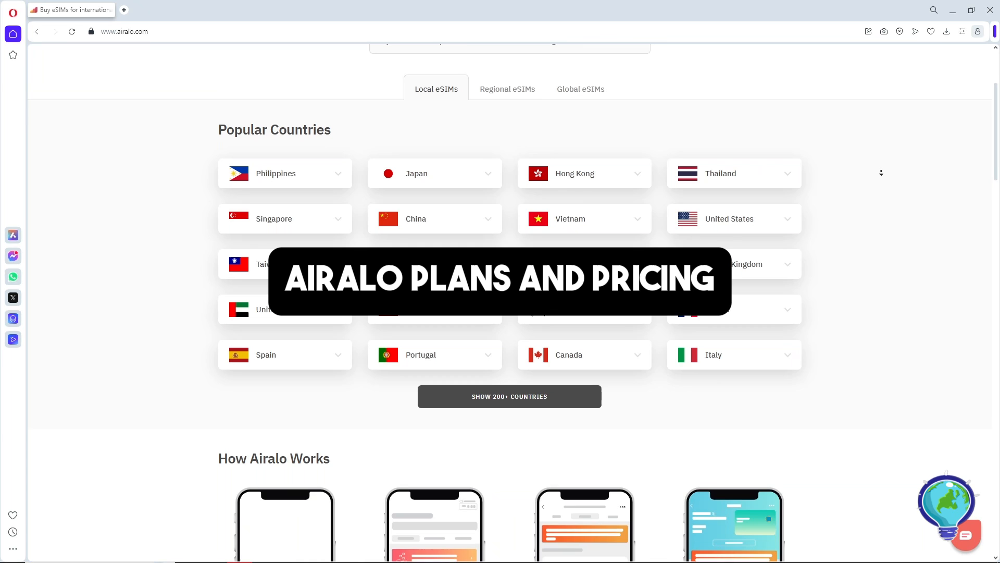
scroll(down, 3)
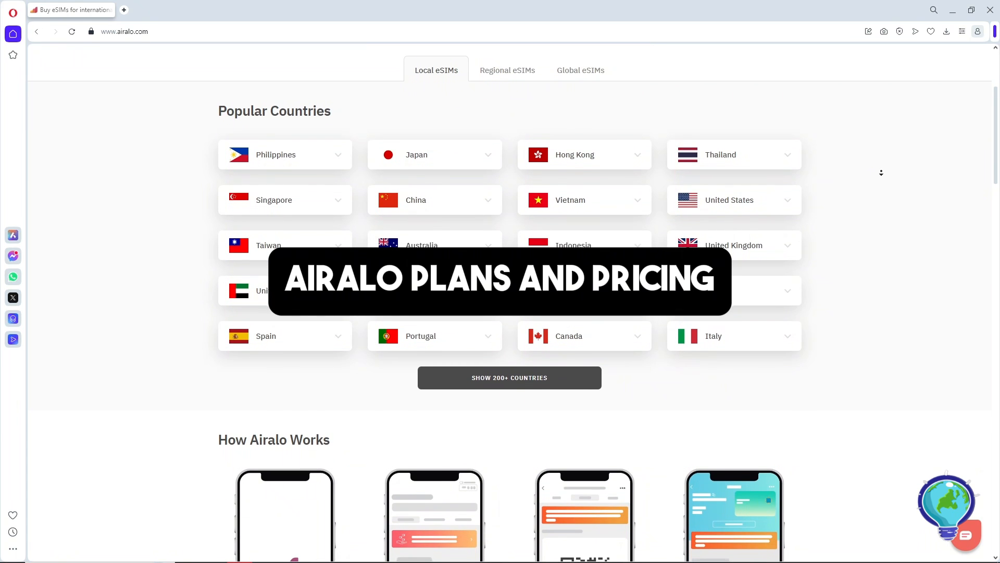
scroll(down, 3)
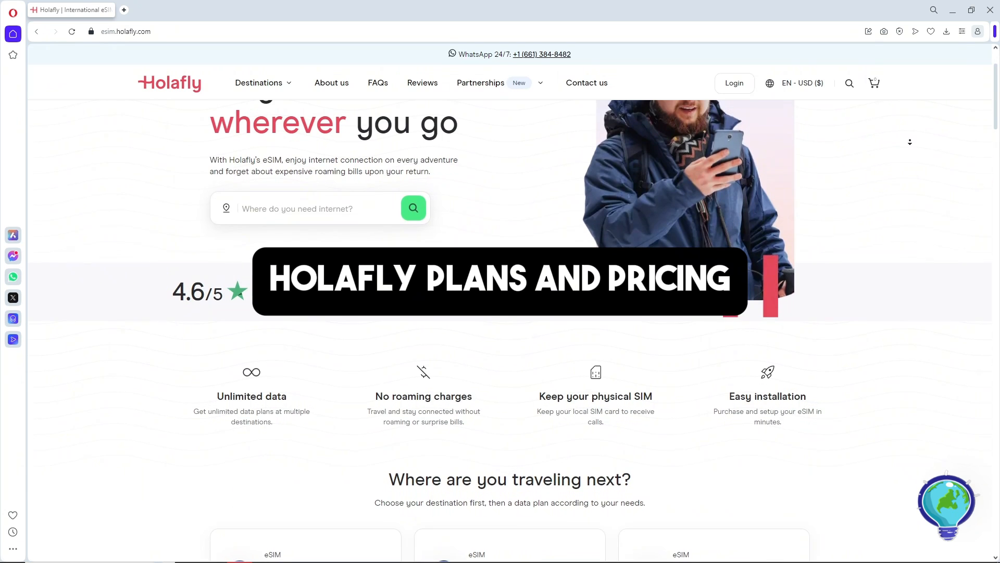
scroll(down, 3)
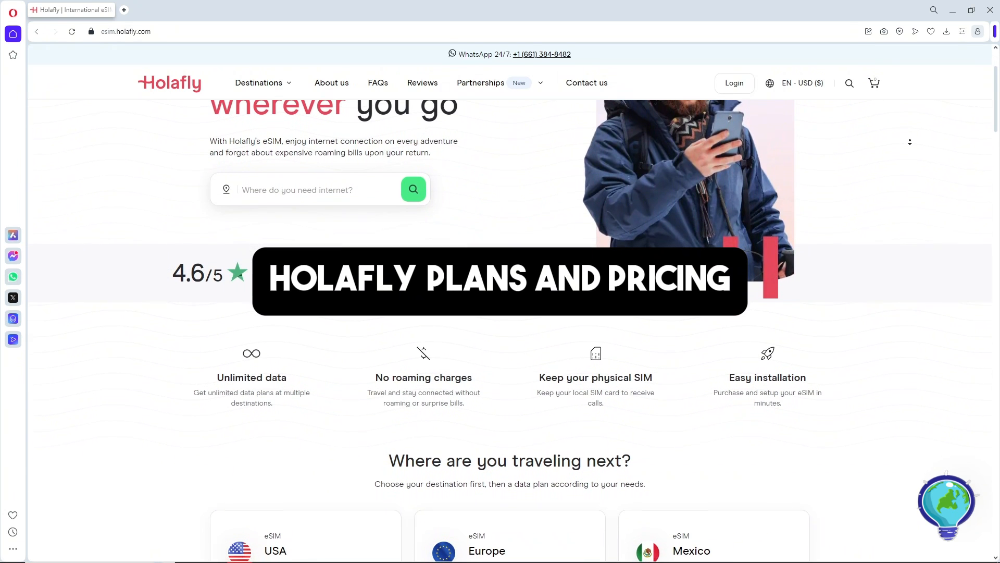
scroll(down, 3)
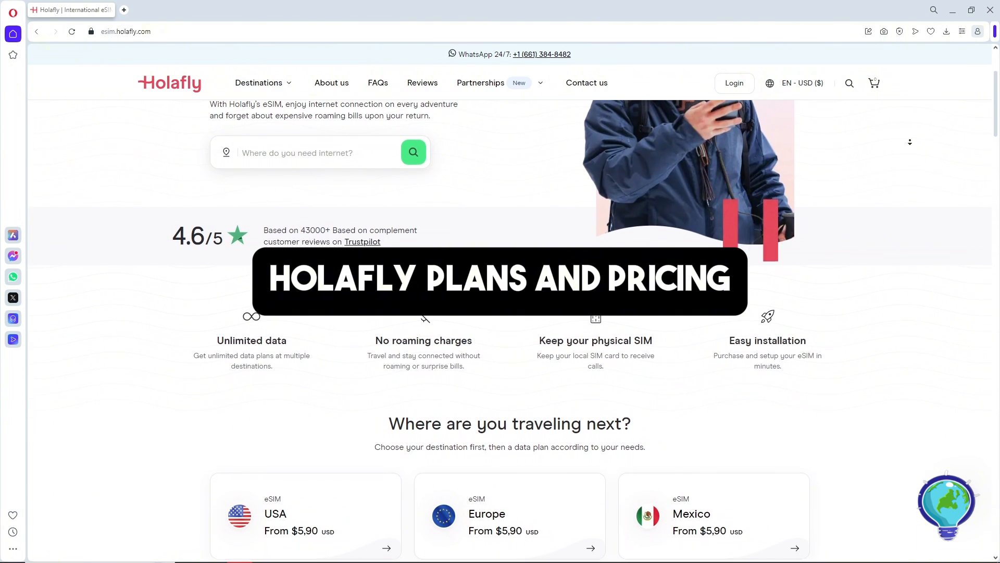
scroll(down, 3)
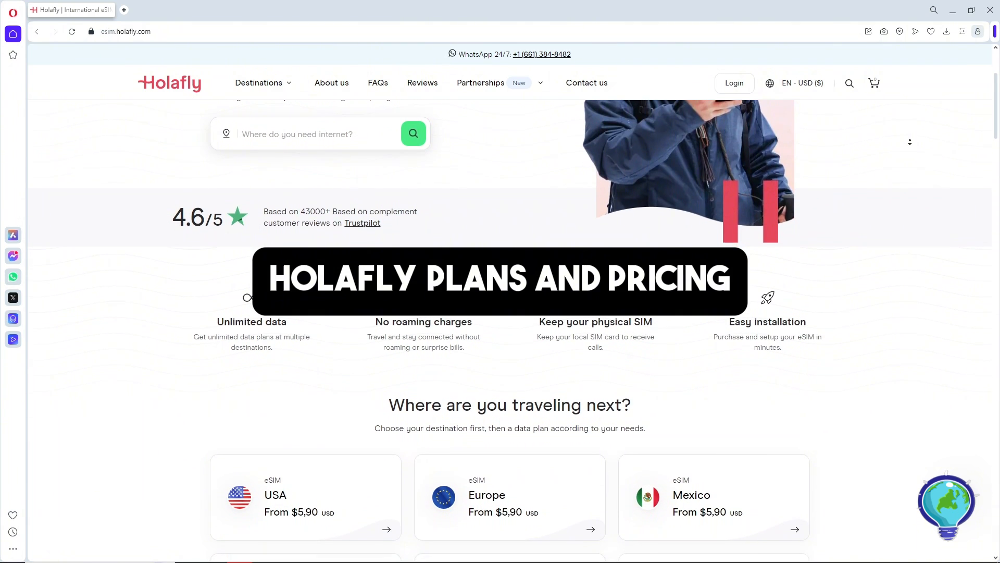
scroll(down, 3)
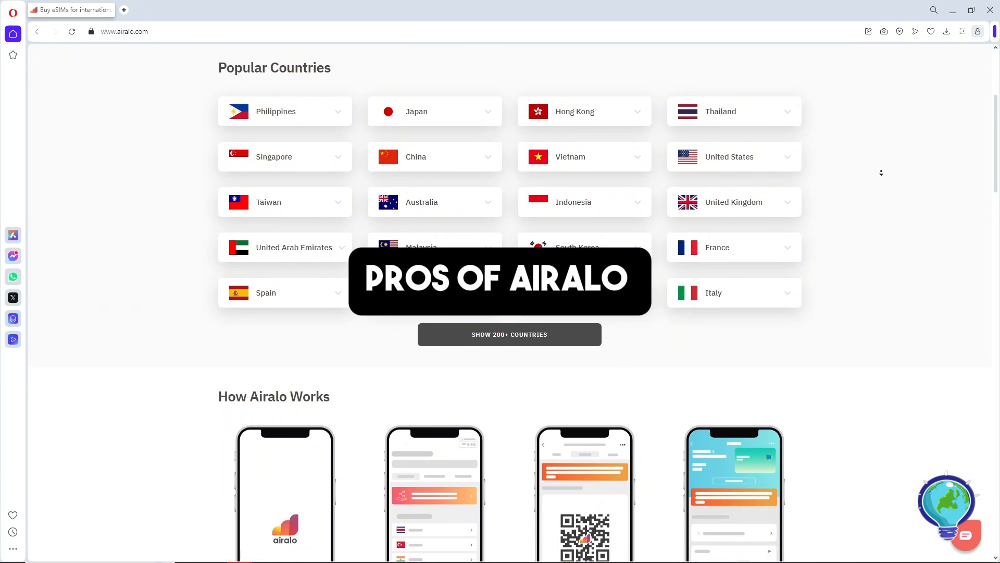
scroll(down, 3)
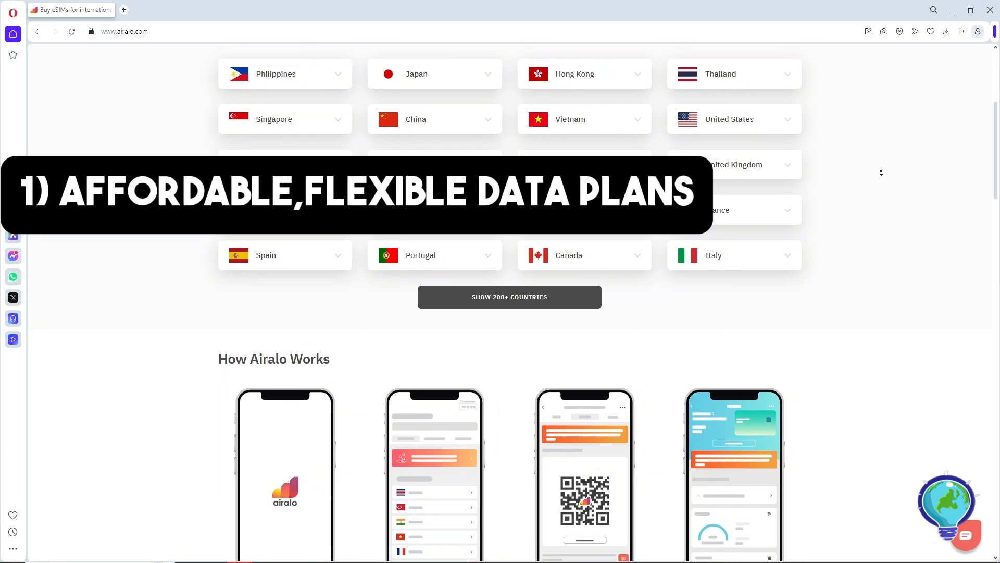
scroll(down, 3)
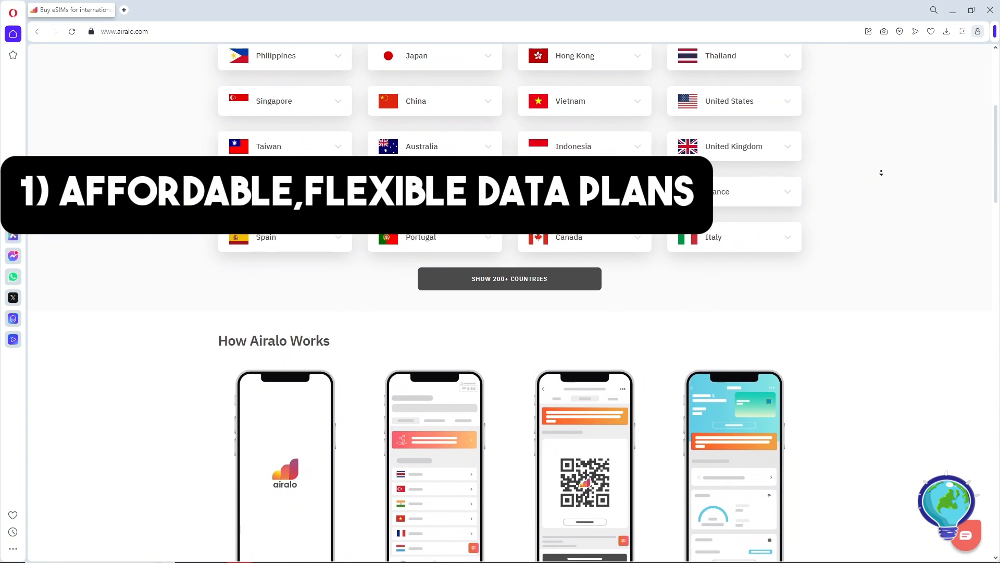
scroll(down, 3)
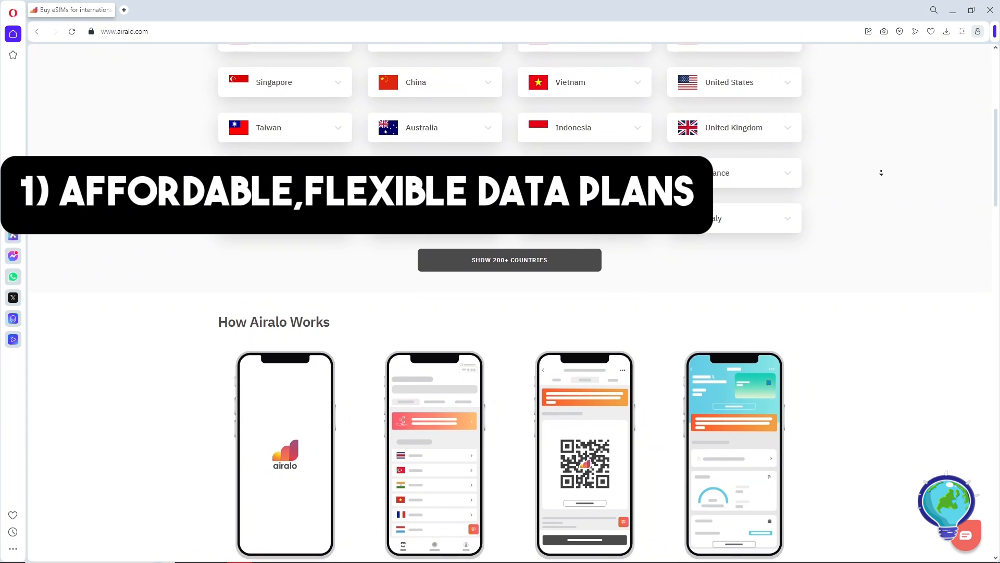
scroll(down, 3)
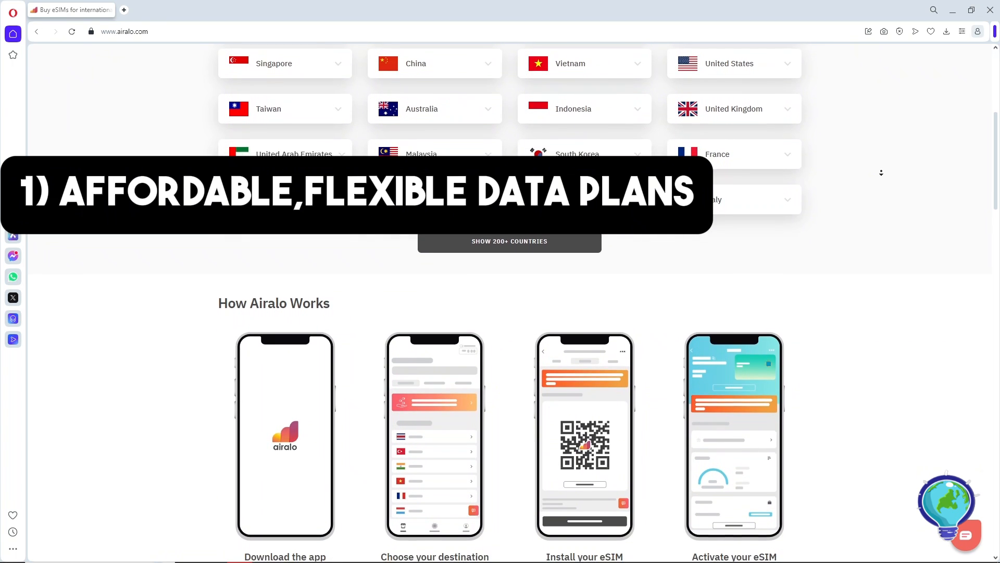
scroll(down, 3)
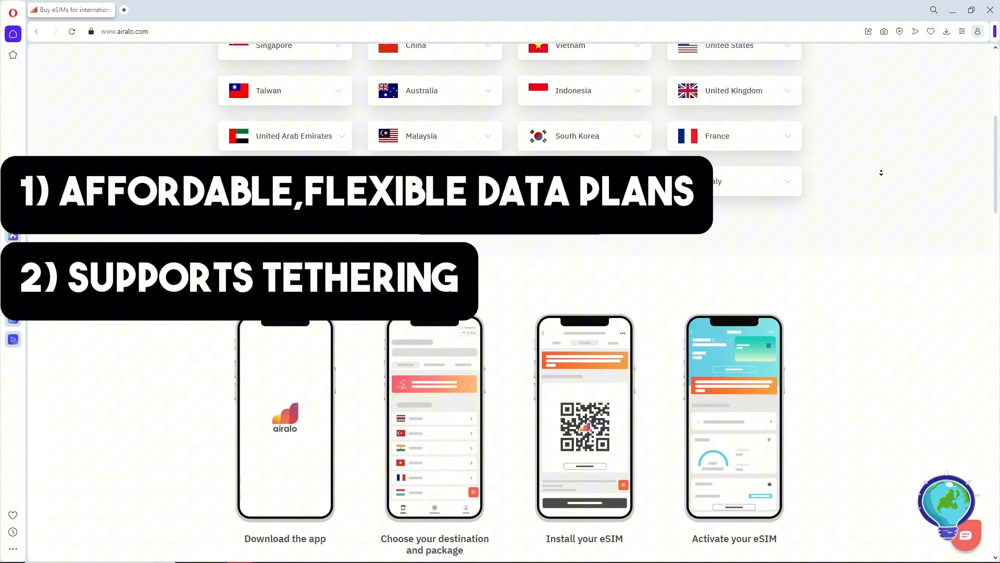
scroll(down, 3)
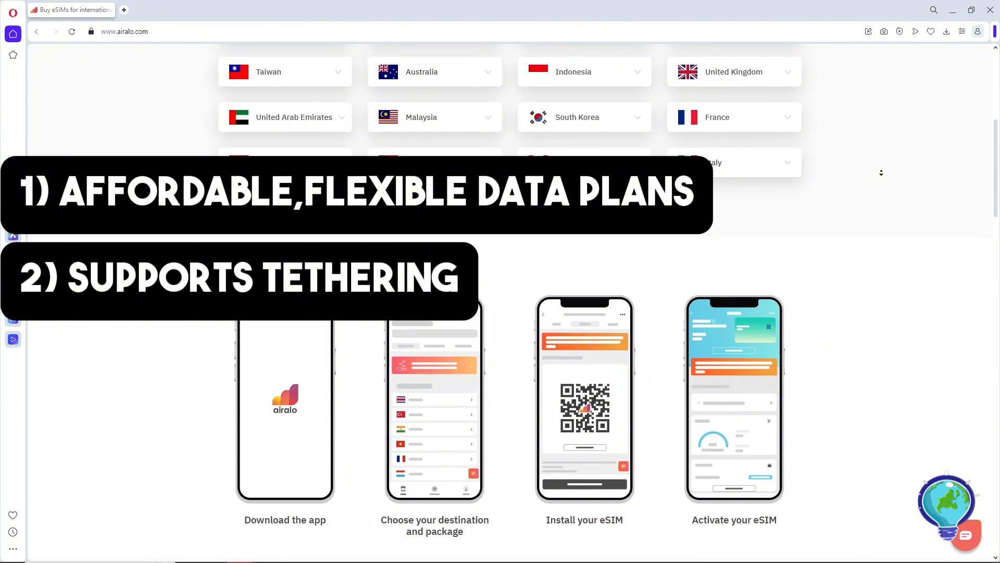
scroll(down, 3)
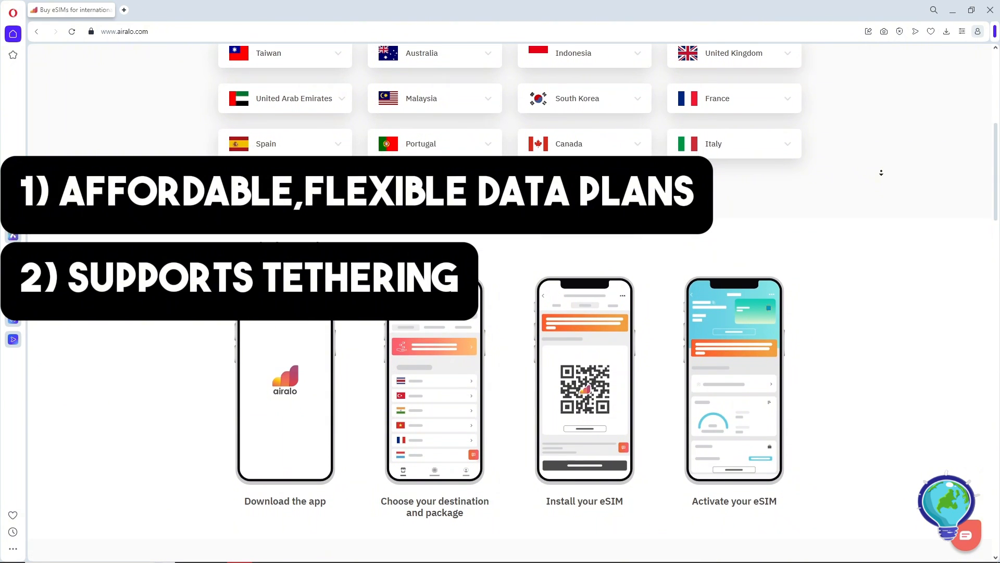
scroll(down, 3)
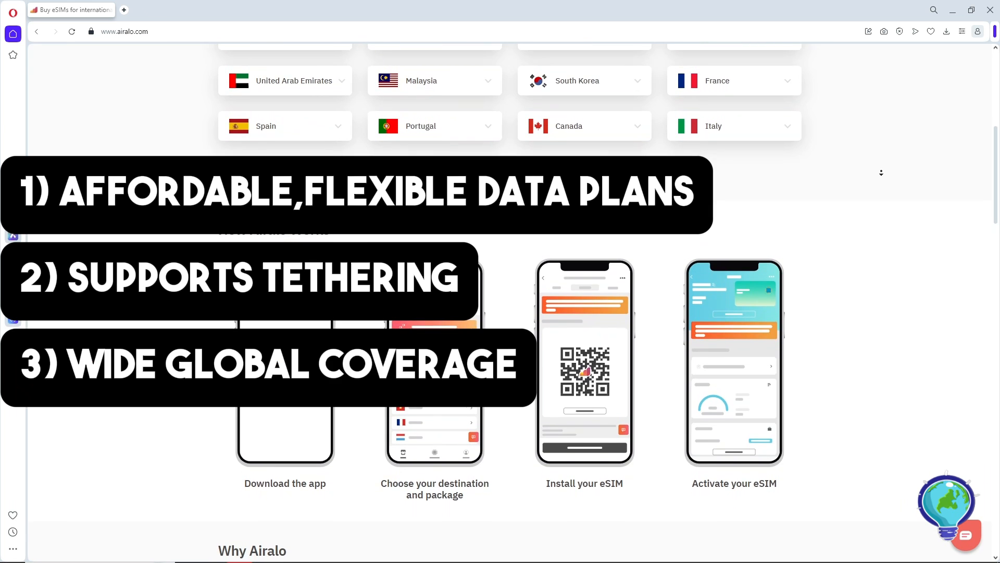
scroll(down, 3)
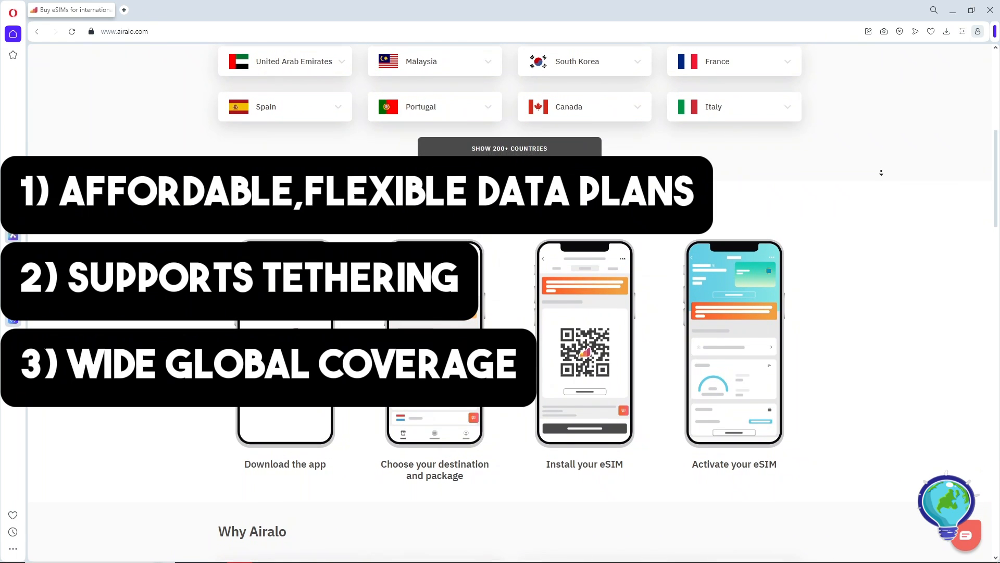
scroll(down, 3)
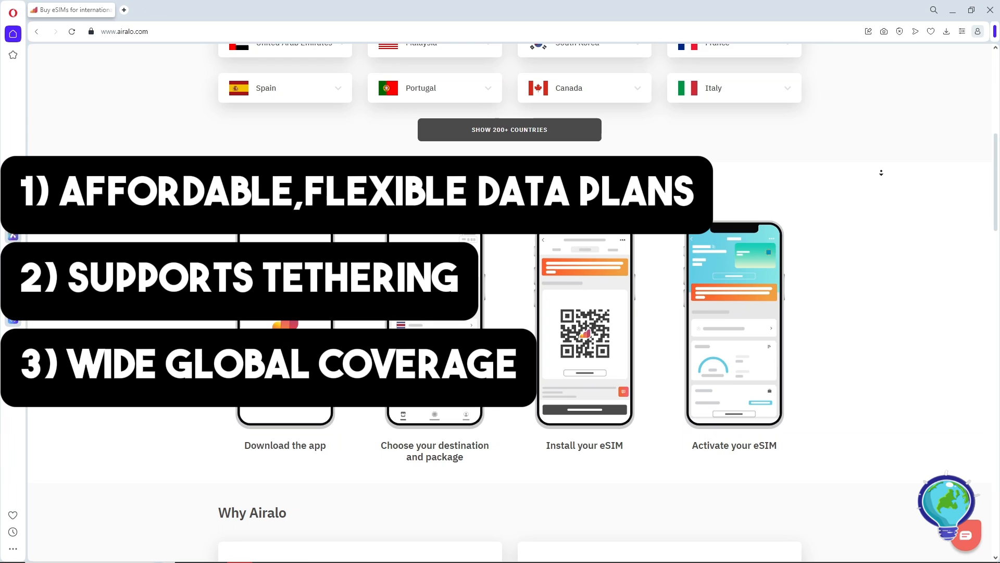
scroll(down, 3)
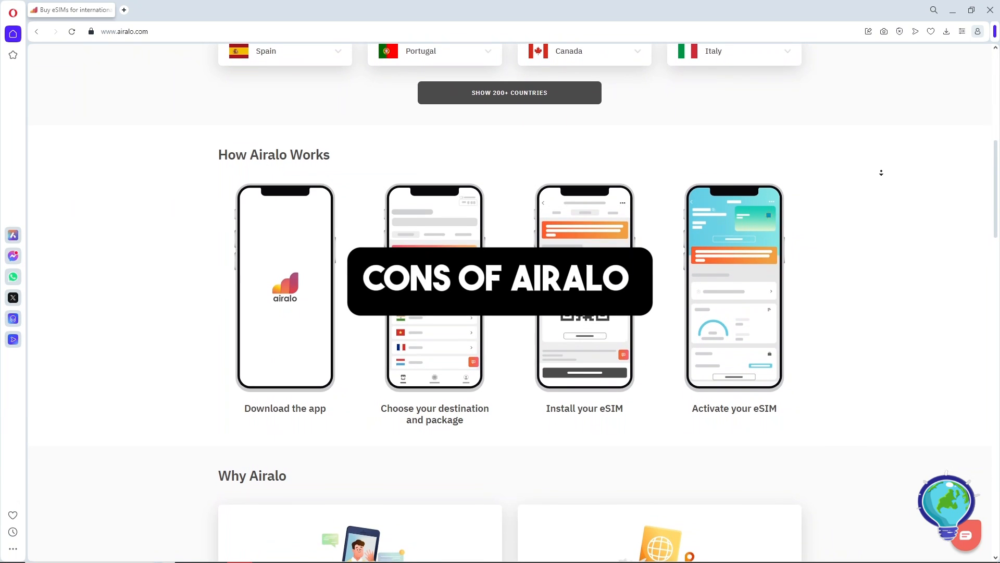
scroll(down, 3)
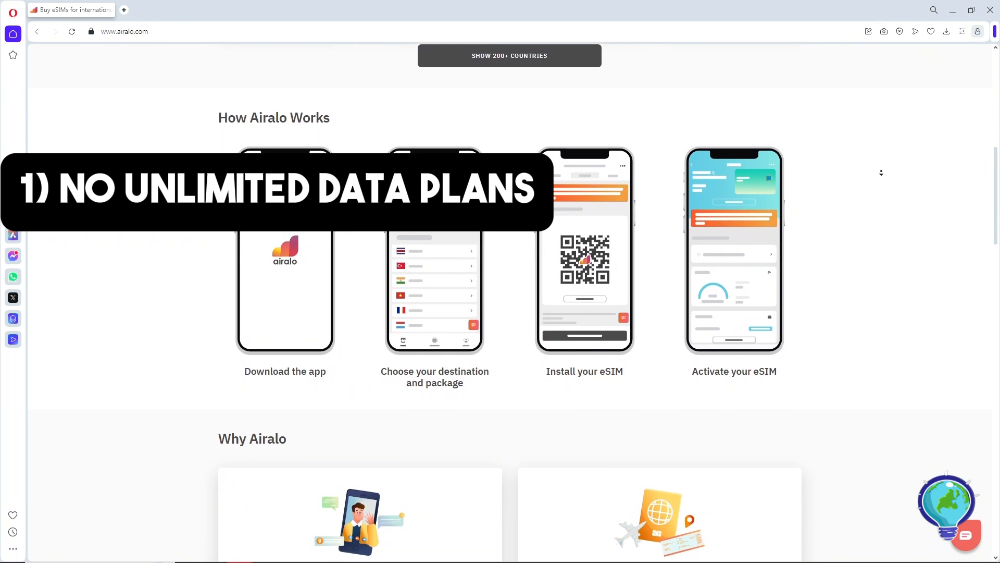
scroll(down, 3)
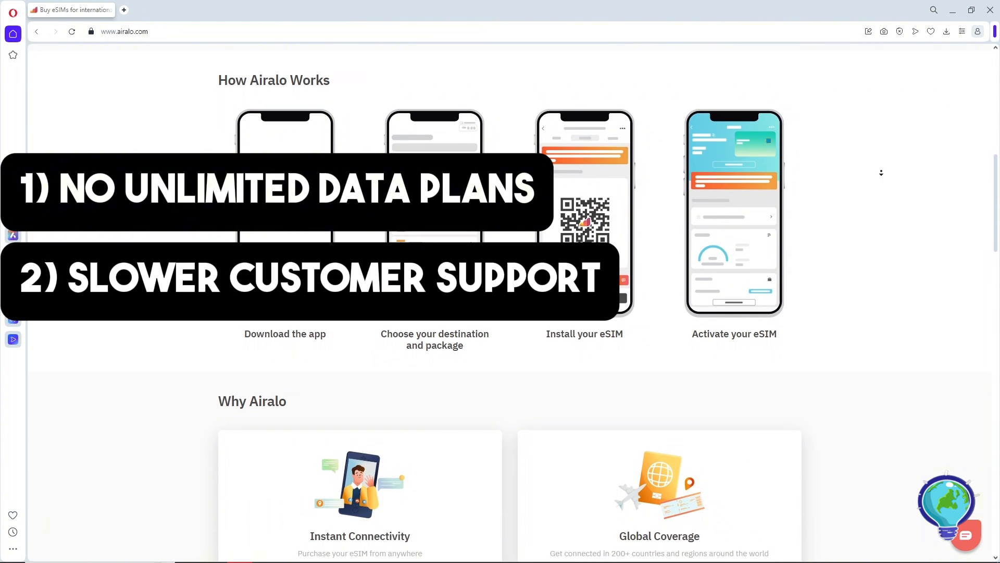
scroll(down, 3)
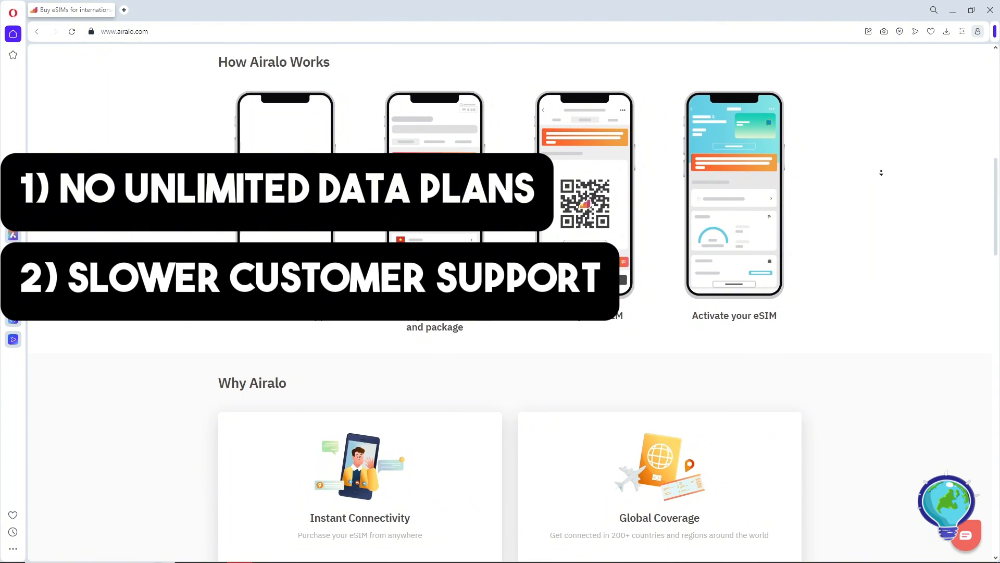
scroll(down, 3)
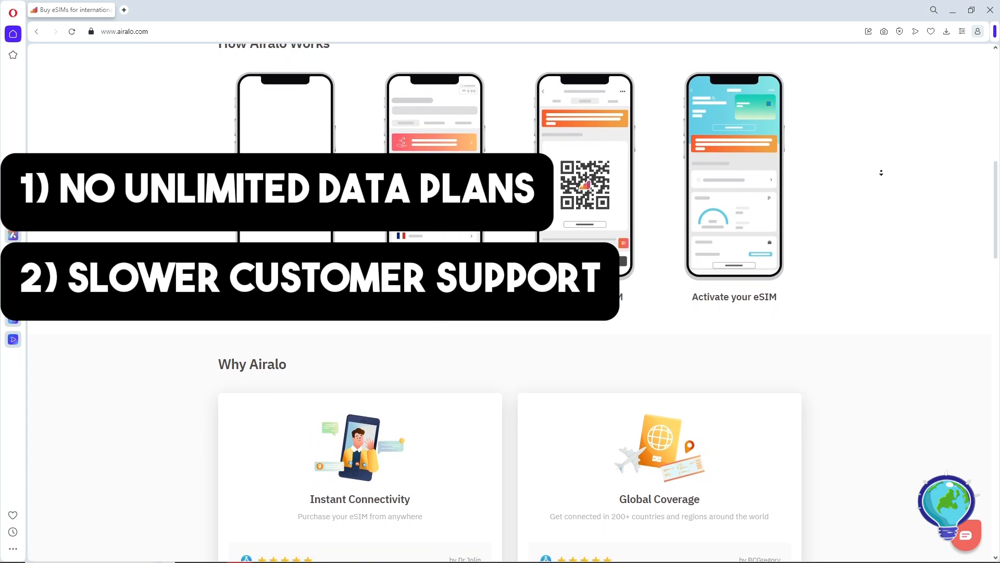
scroll(down, 3)
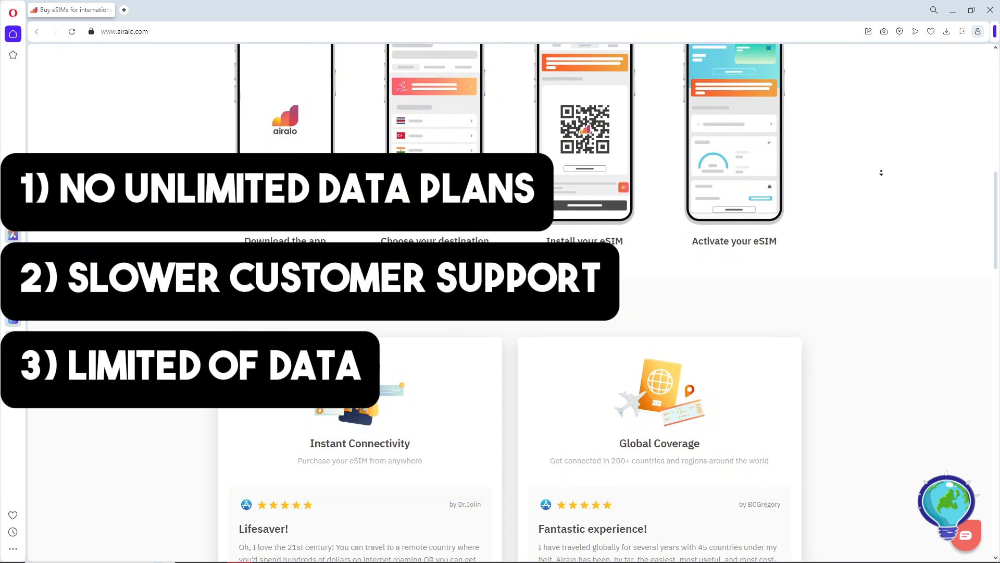
scroll(down, 3)
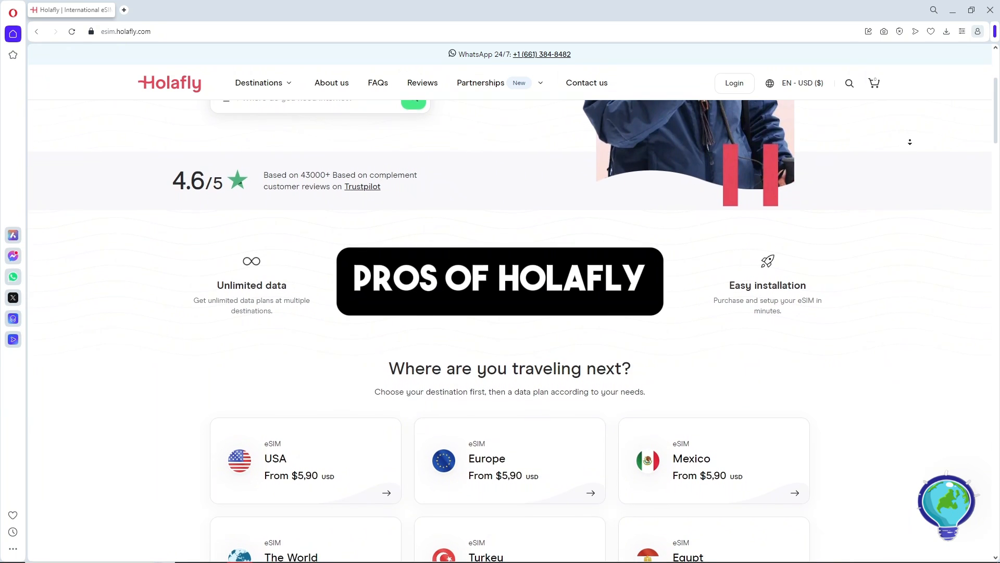
scroll(down, 3)
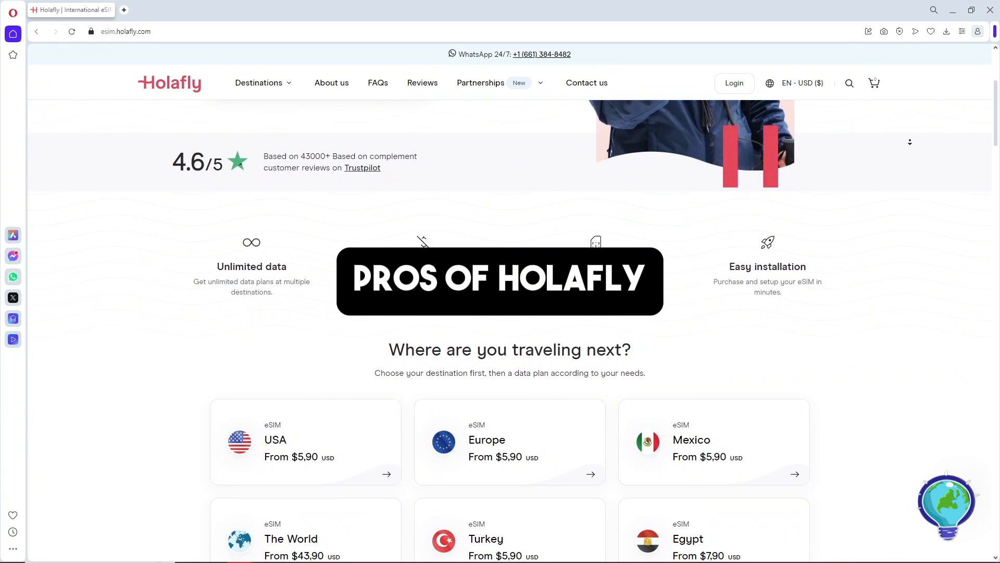
scroll(down, 3)
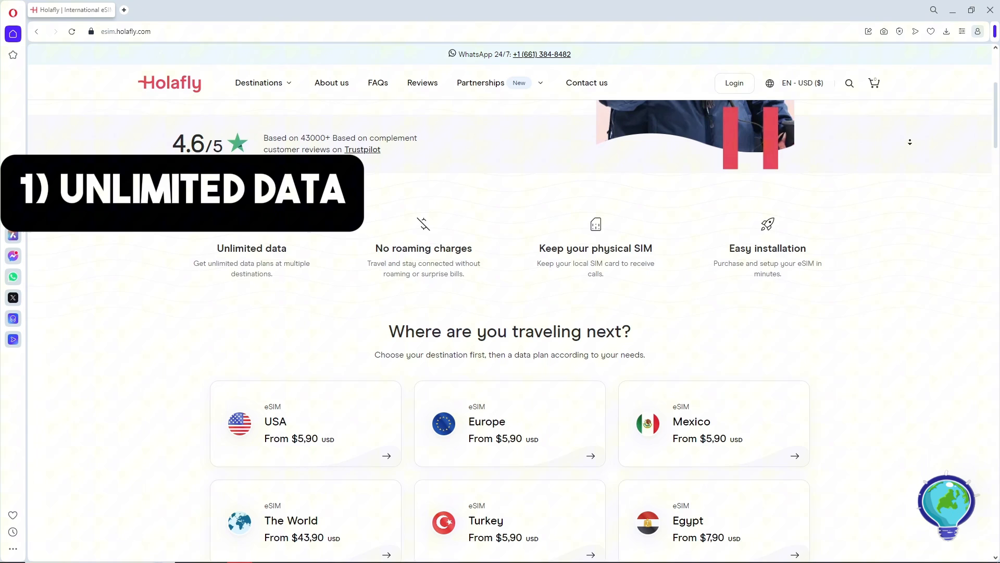
scroll(down, 3)
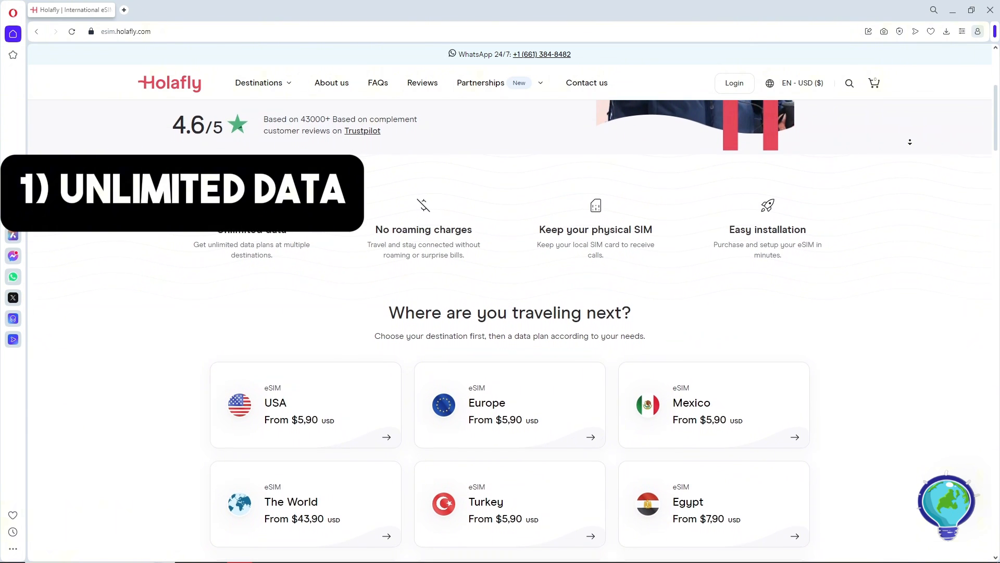
scroll(down, 3)
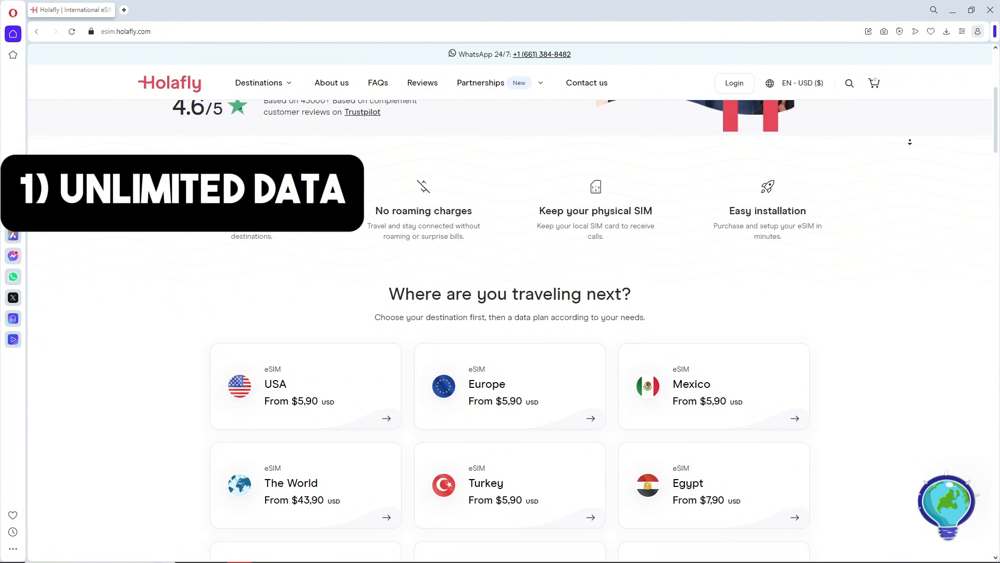
scroll(down, 3)
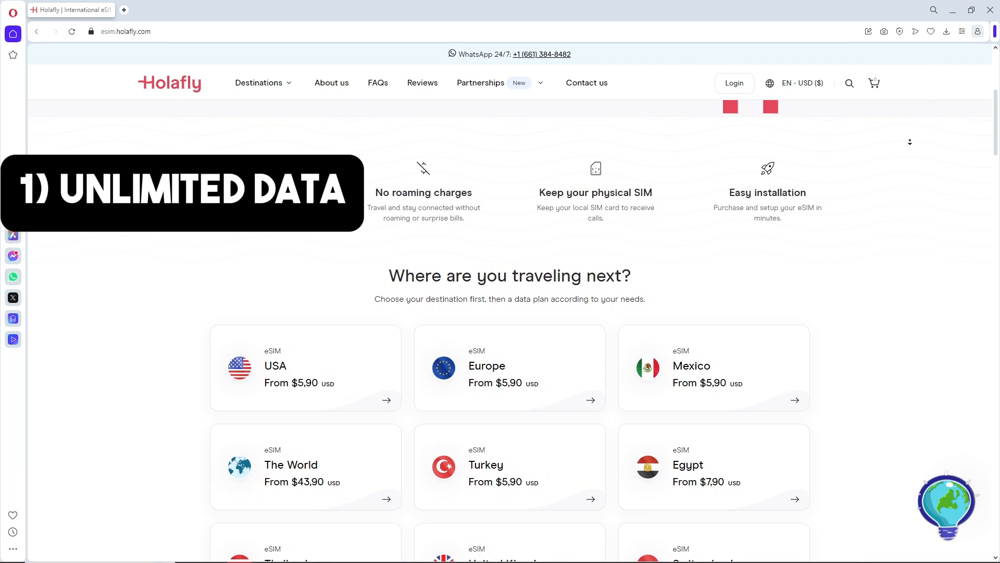
scroll(down, 3)
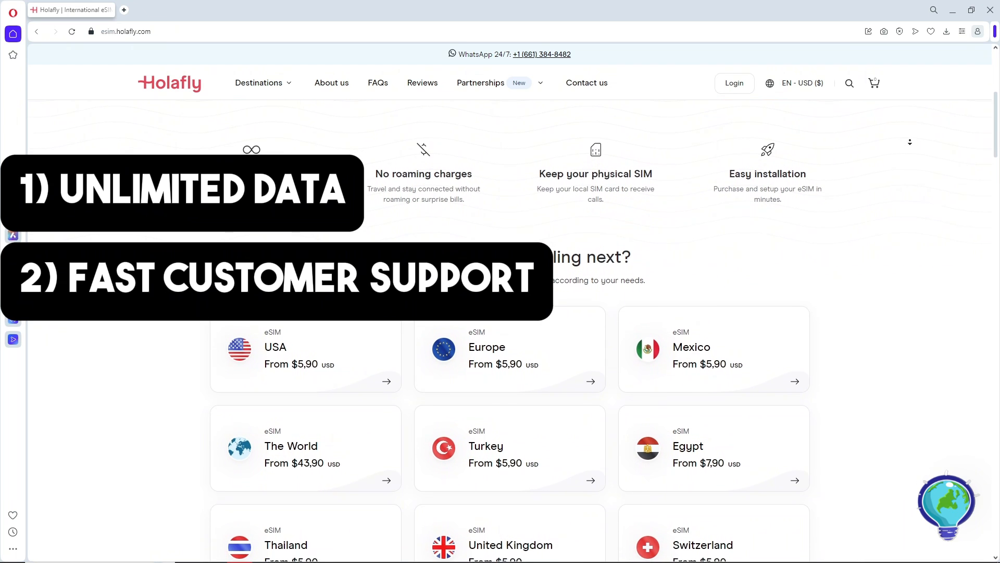
scroll(down, 3)
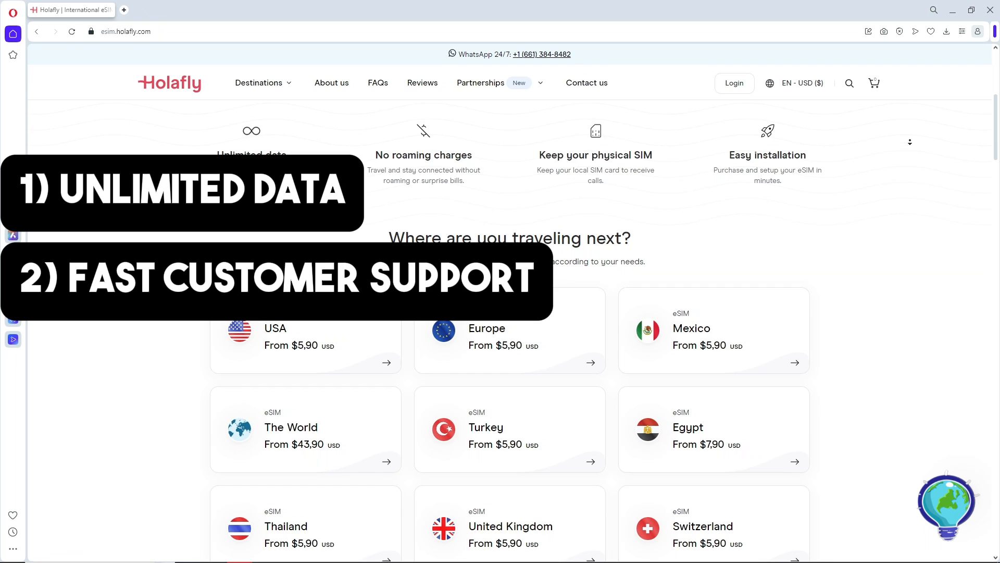
scroll(down, 3)
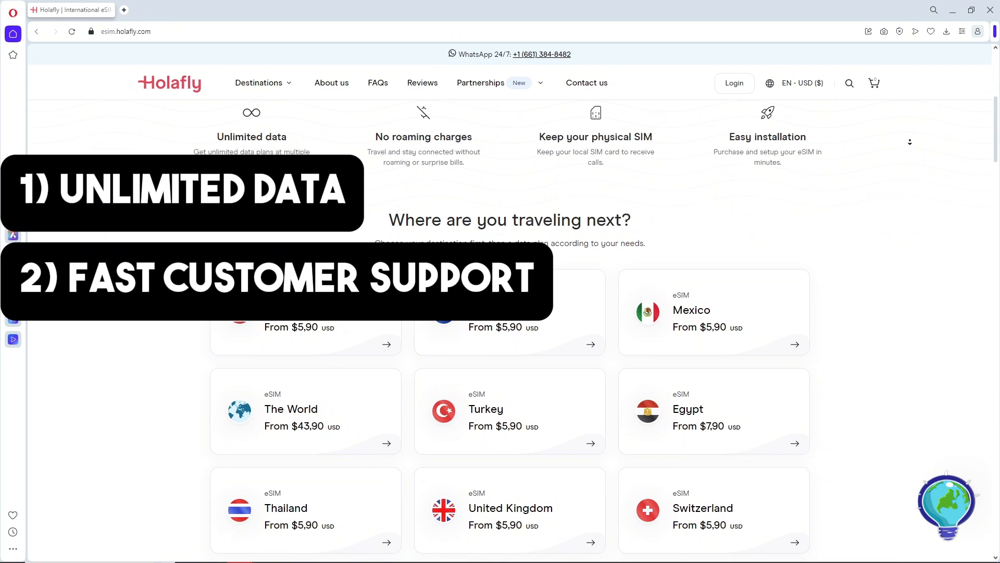
scroll(down, 3)
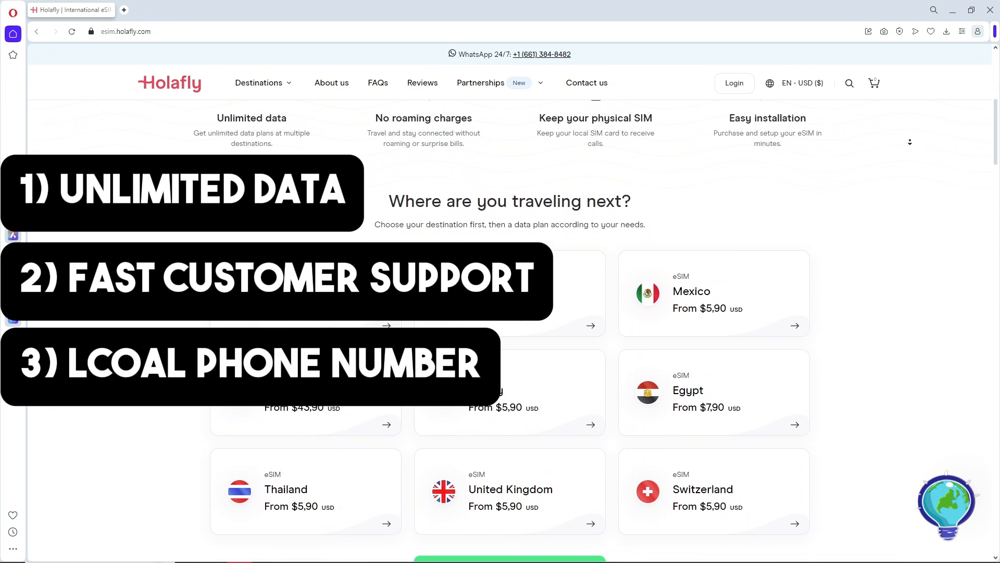
scroll(down, 3)
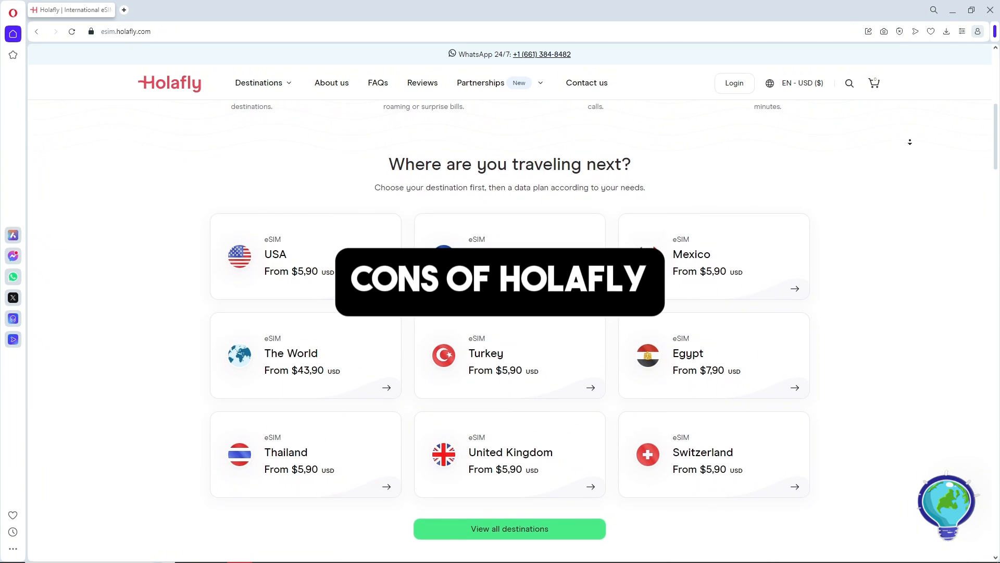
scroll(down, 3)
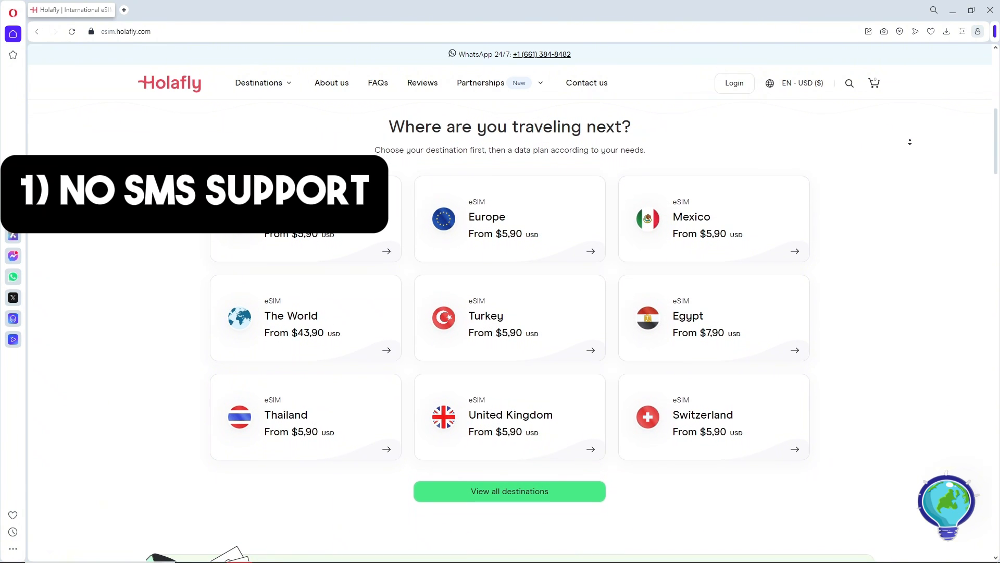
scroll(down, 3)
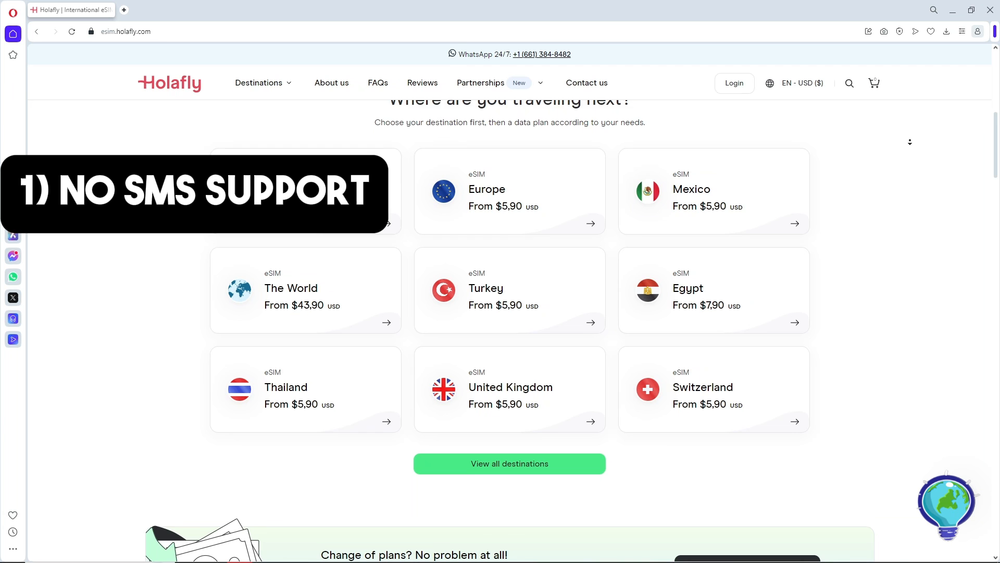
scroll(down, 3)
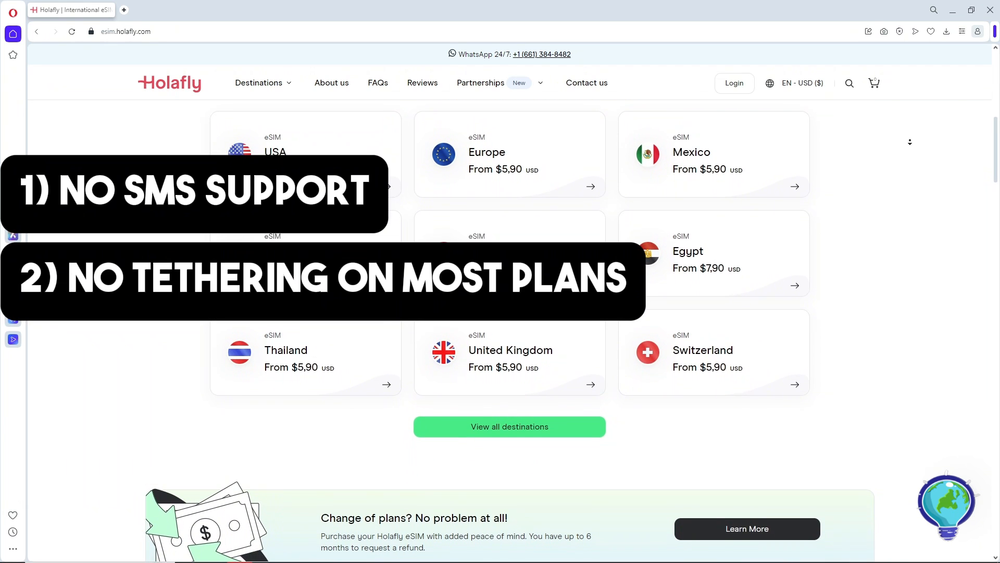
scroll(down, 3)
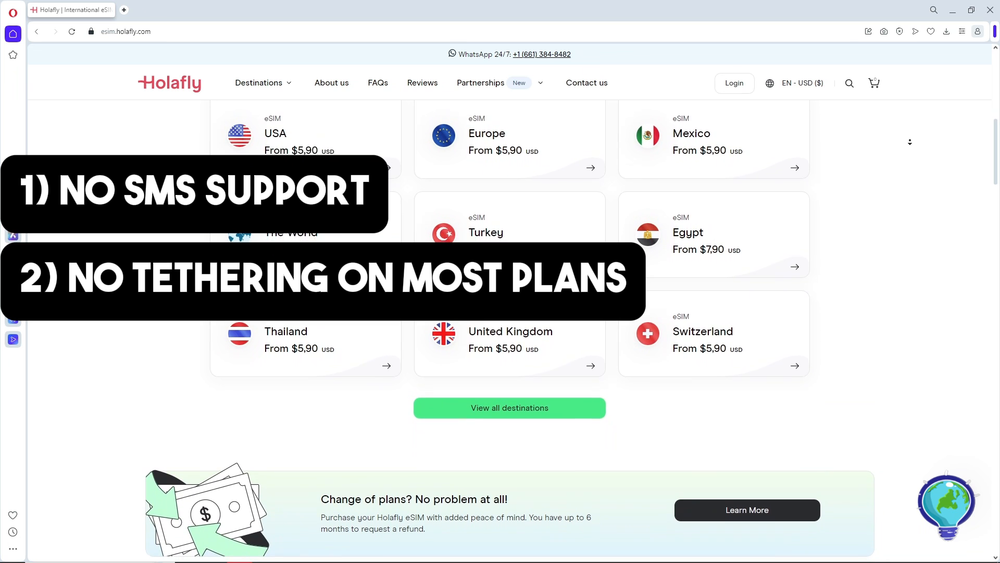
scroll(down, 3)
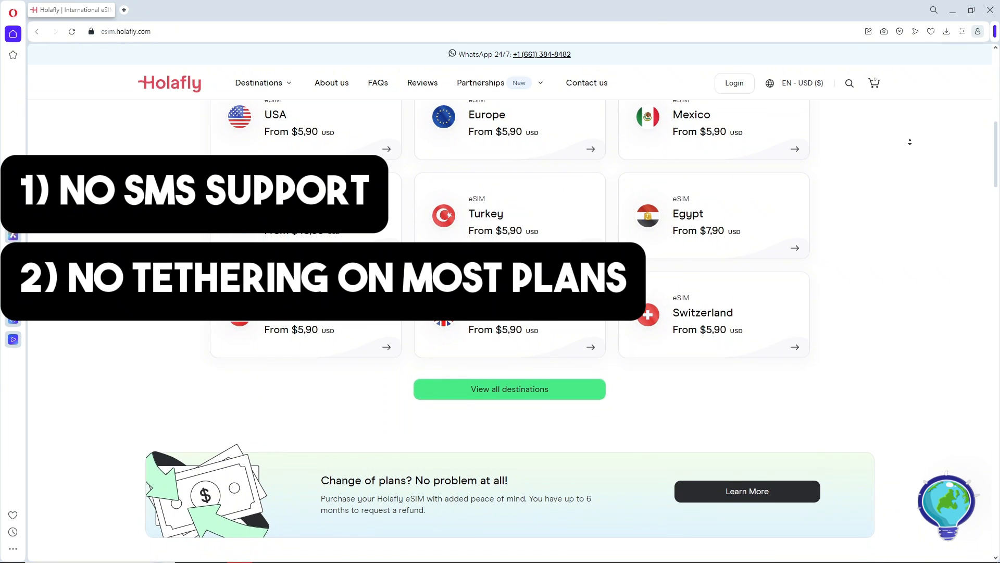
scroll(down, 3)
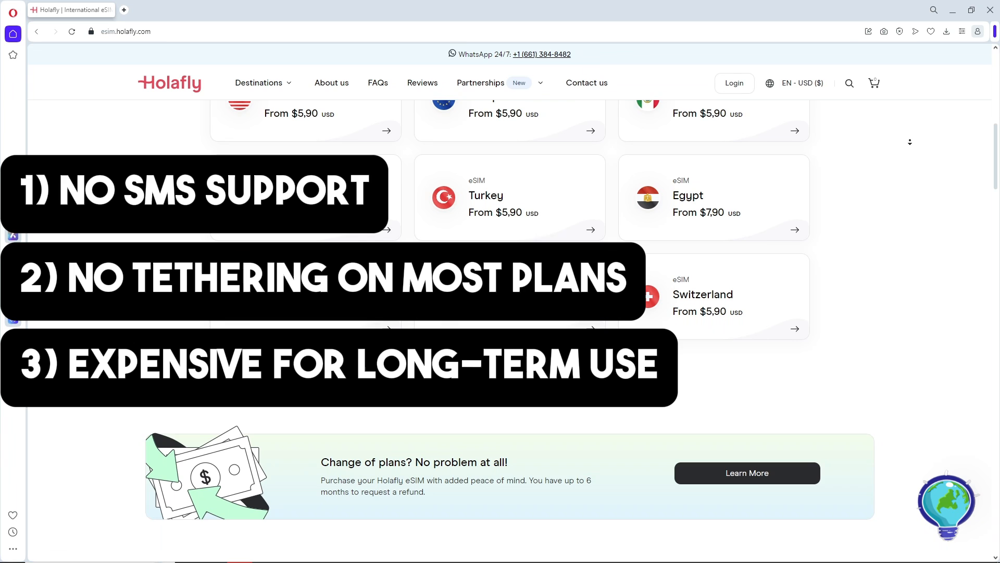
scroll(down, 3)
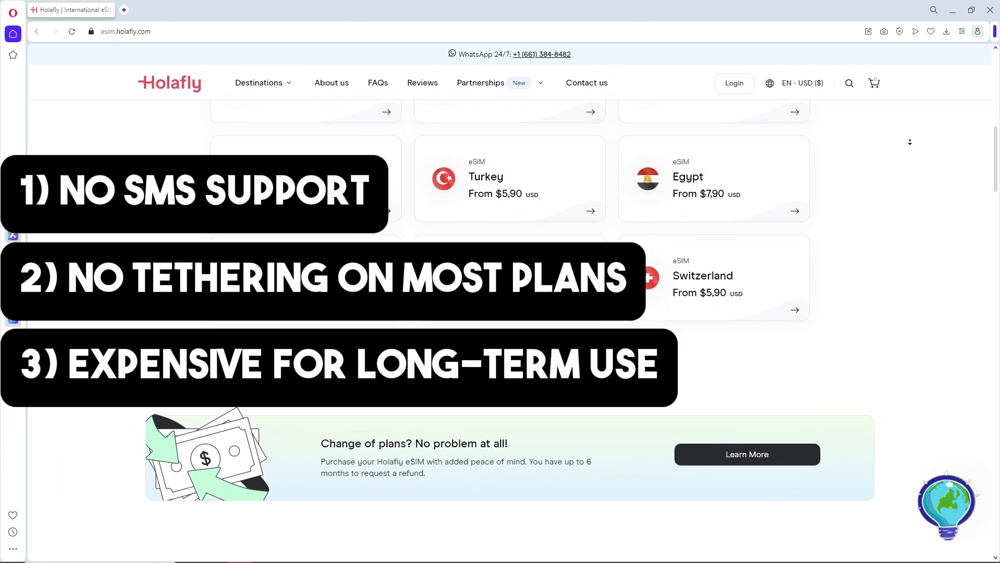
scroll(down, 3)
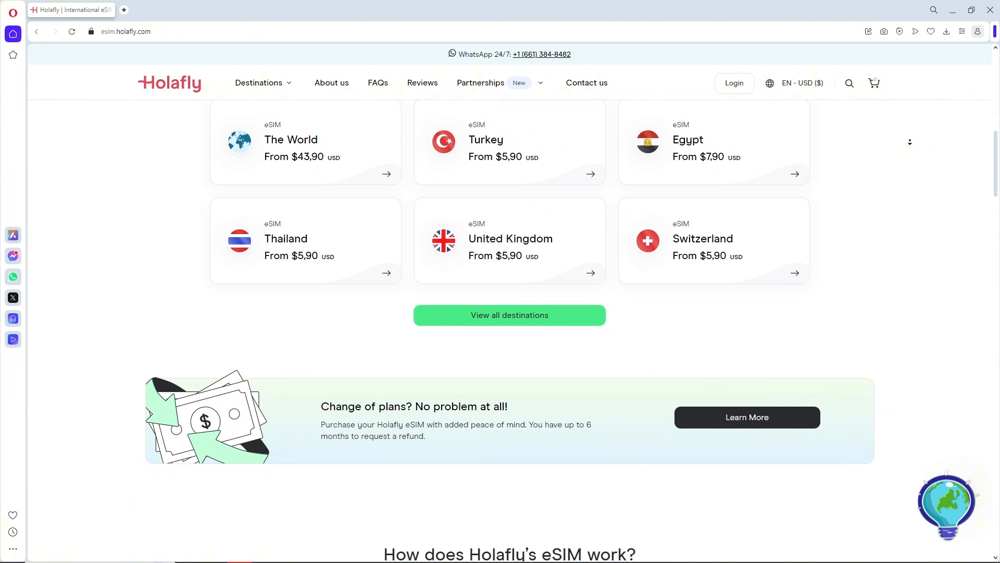
scroll(down, 3)
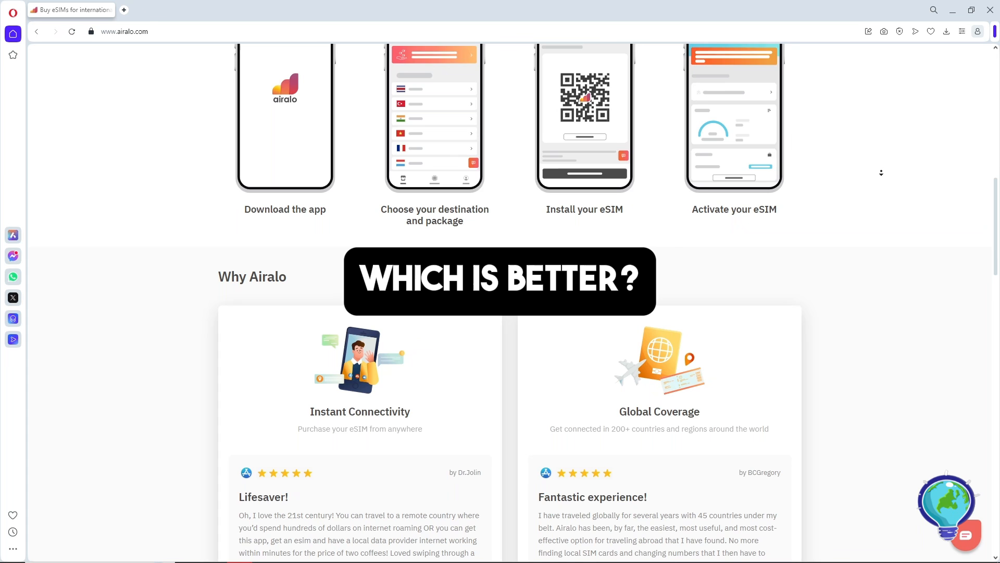
scroll(down, 3)
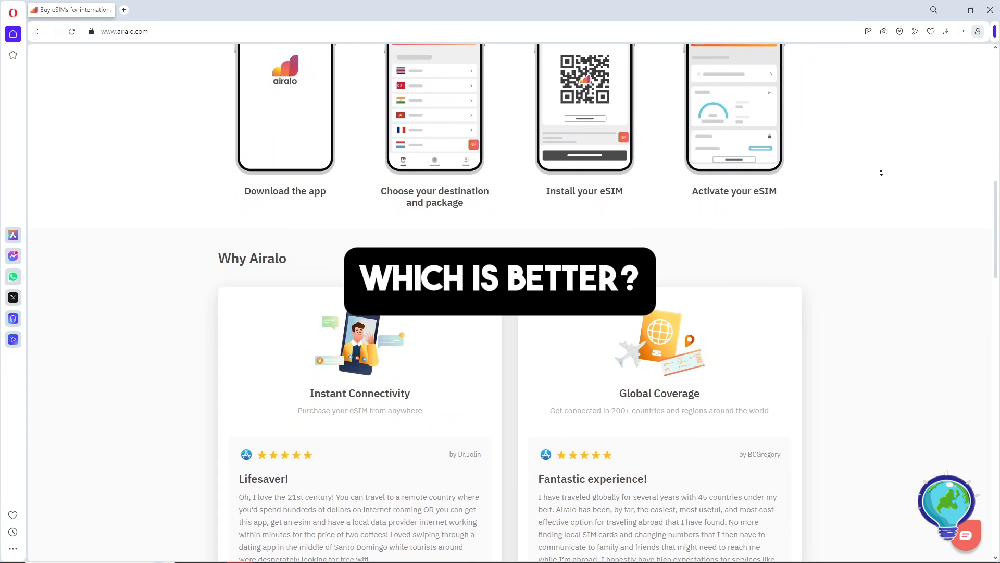
scroll(down, 3)
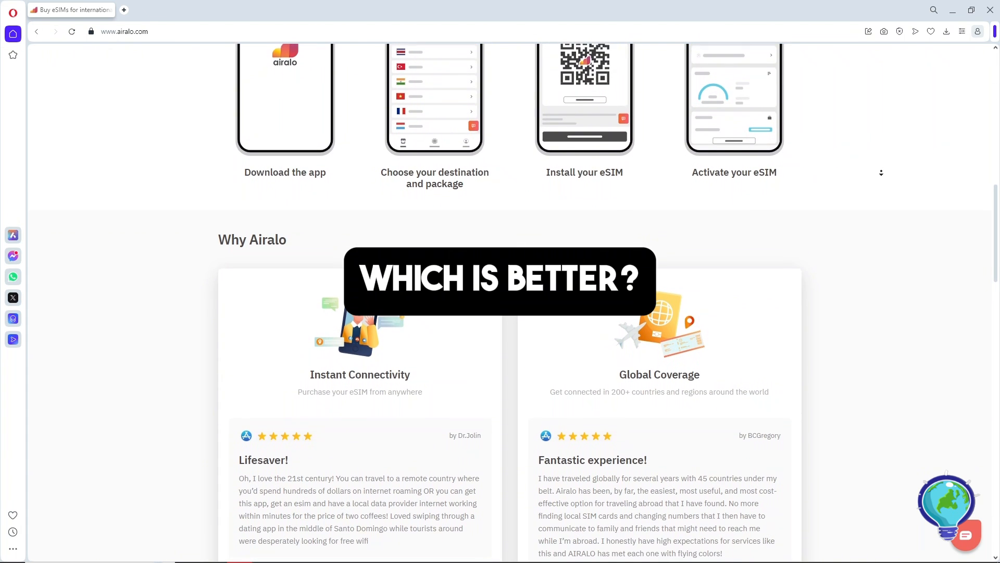
scroll(down, 3)
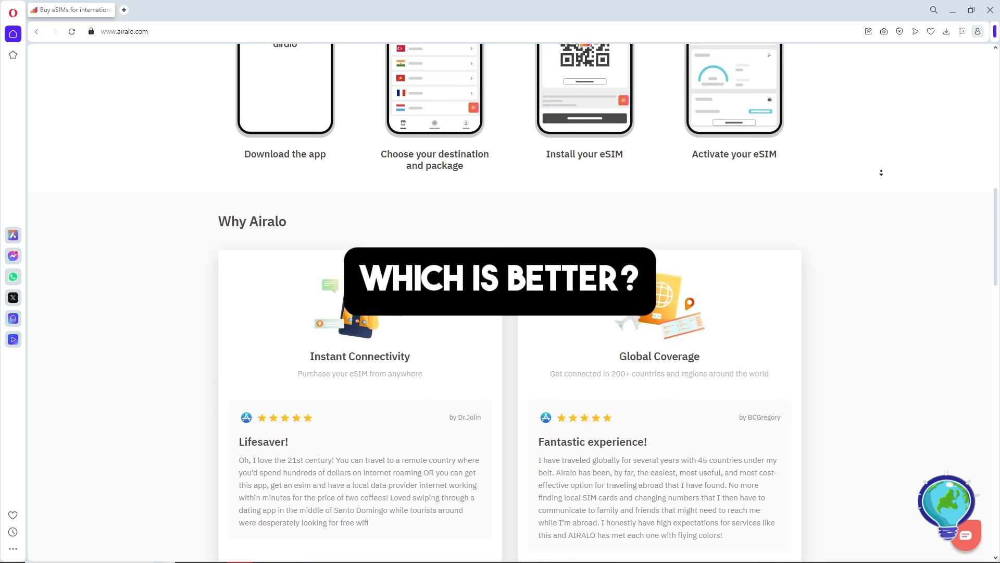
scroll(down, 3)
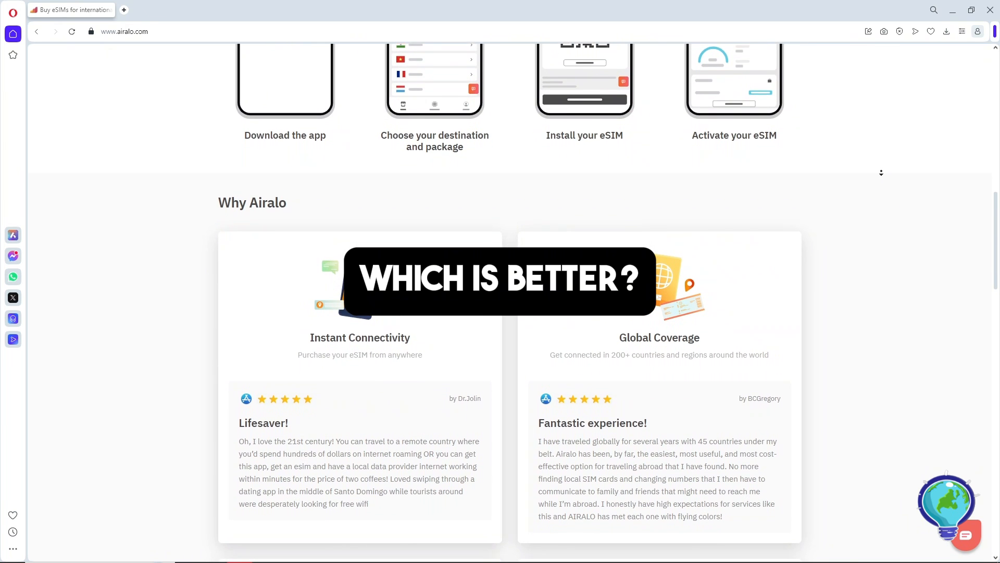
scroll(down, 3)
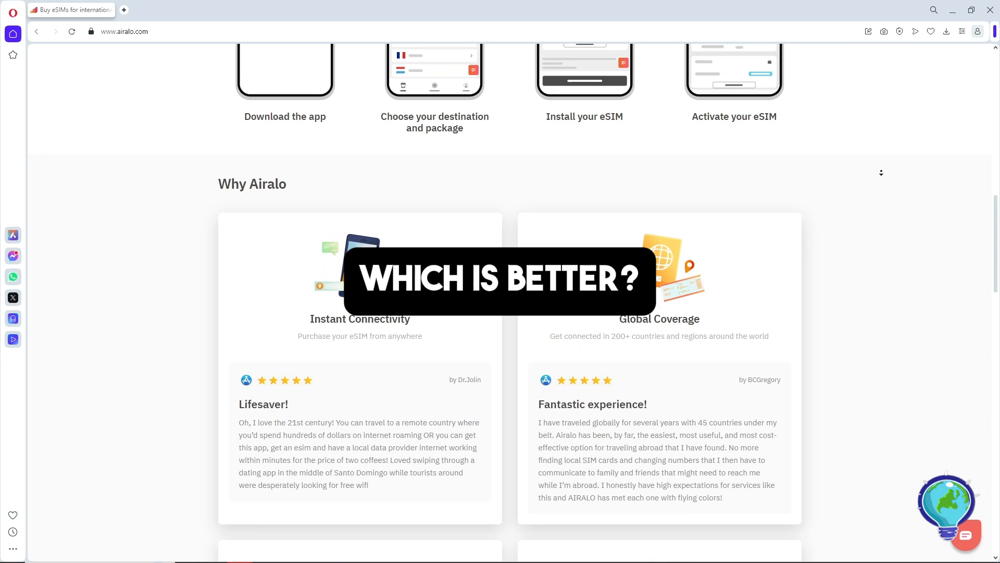
scroll(down, 3)
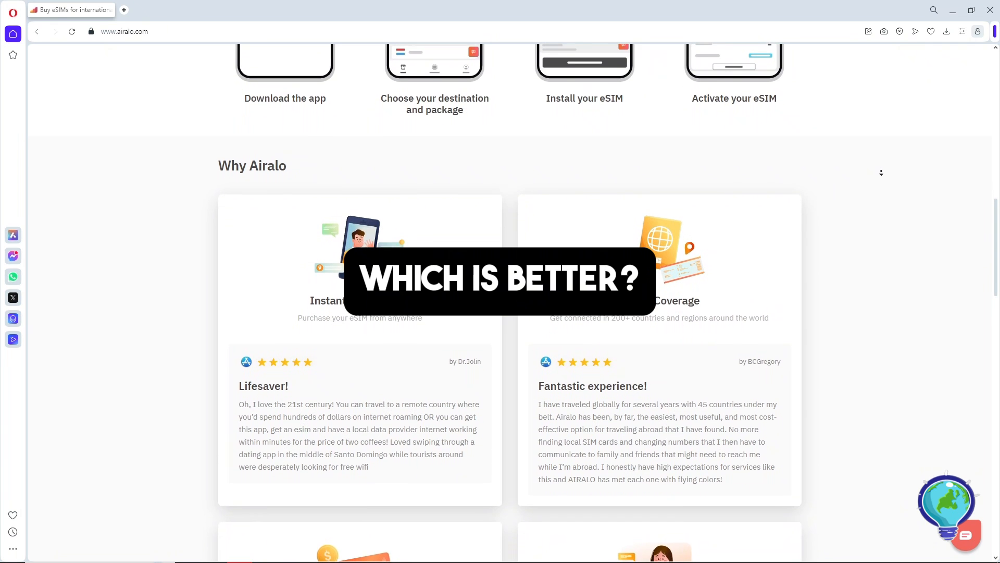
scroll(down, 3)
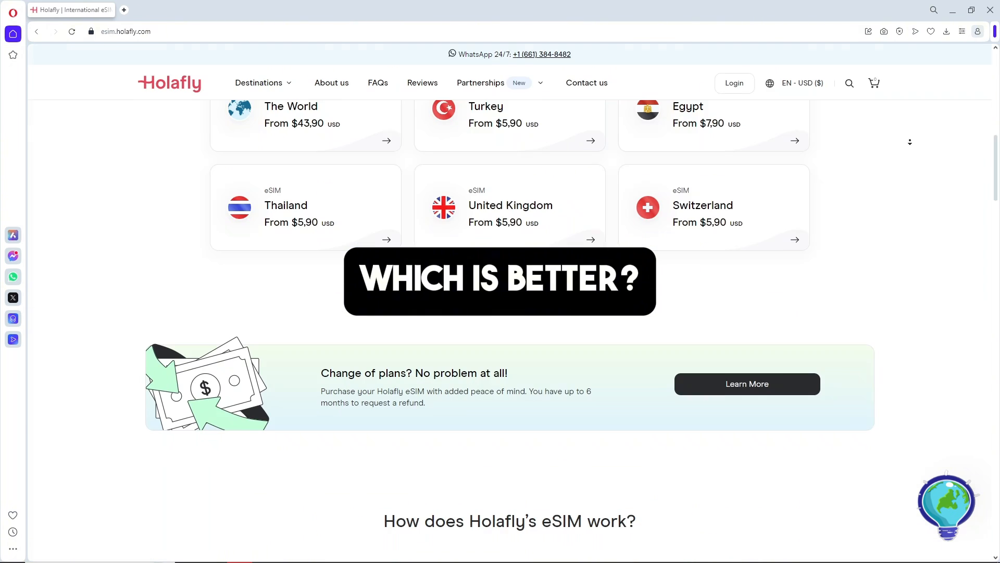
scroll(down, 3)
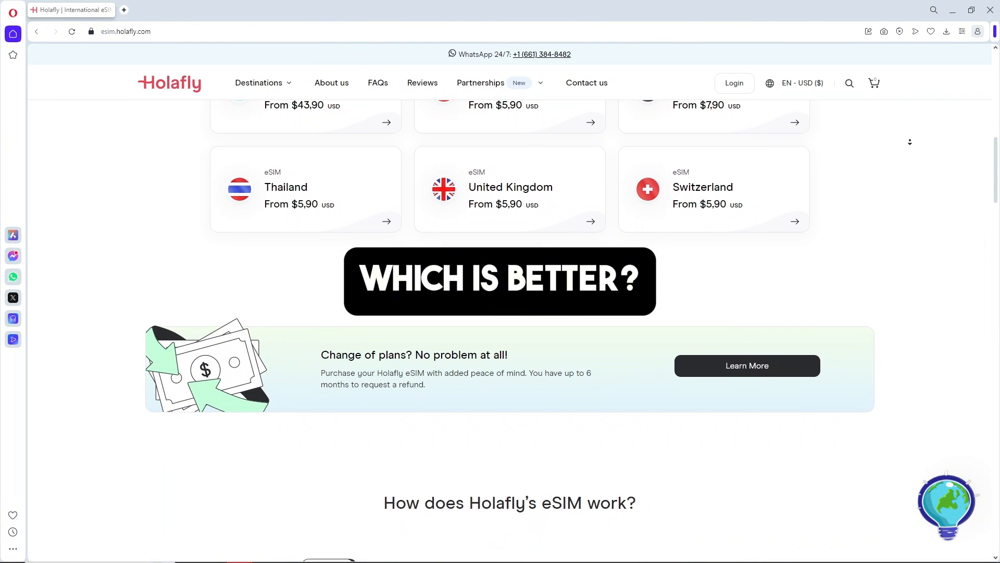
scroll(down, 3)
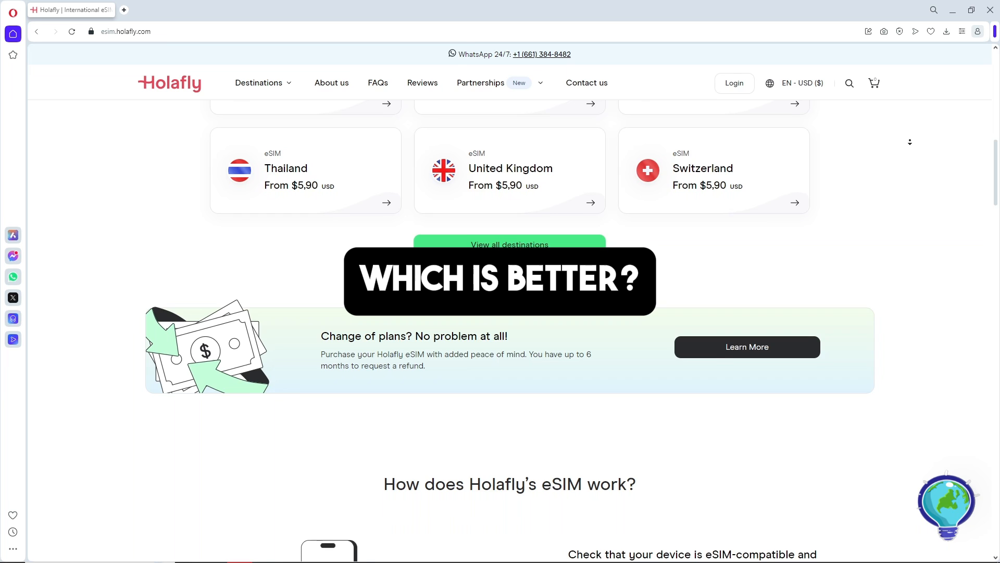
scroll(down, 3)
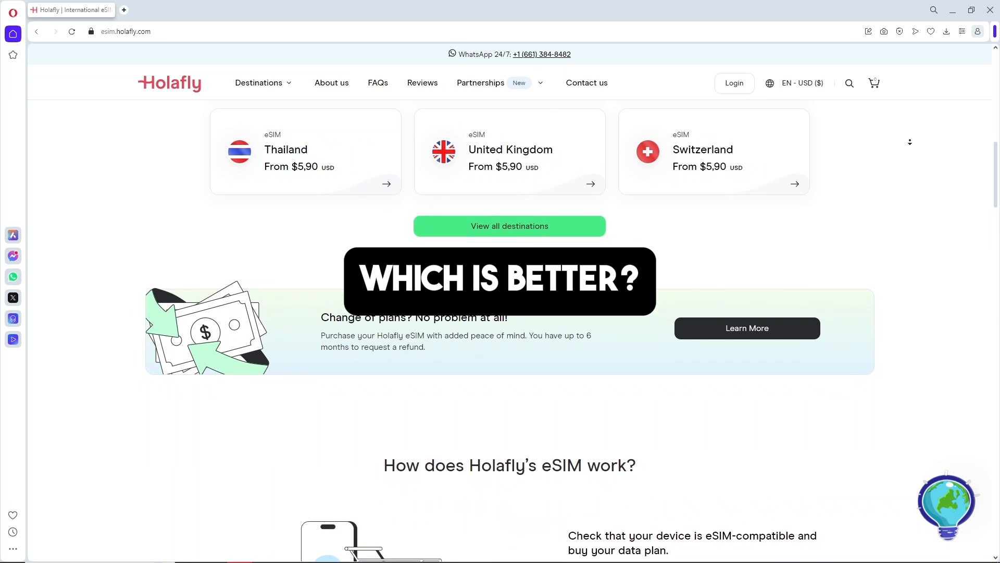
scroll(down, 3)
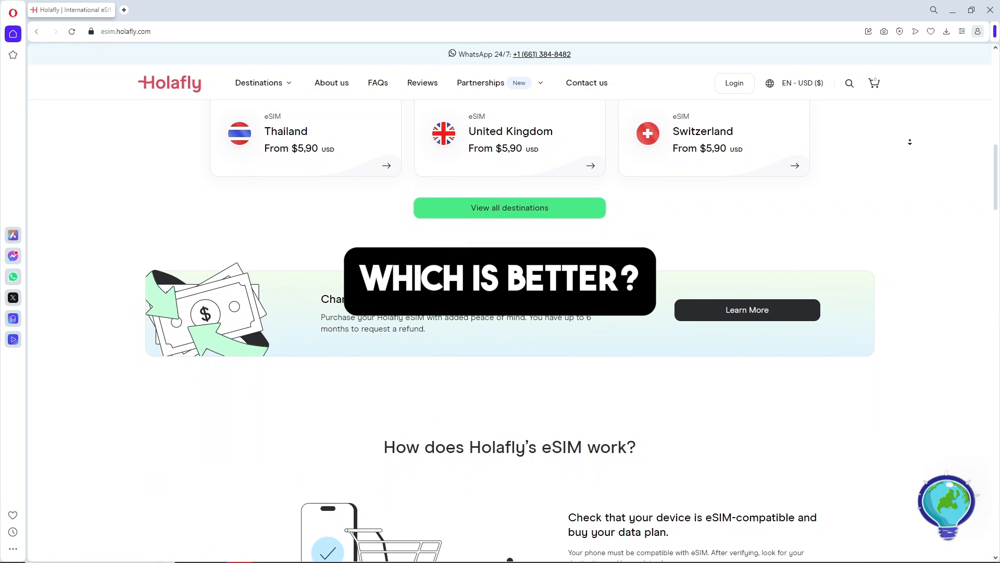
scroll(down, 3)
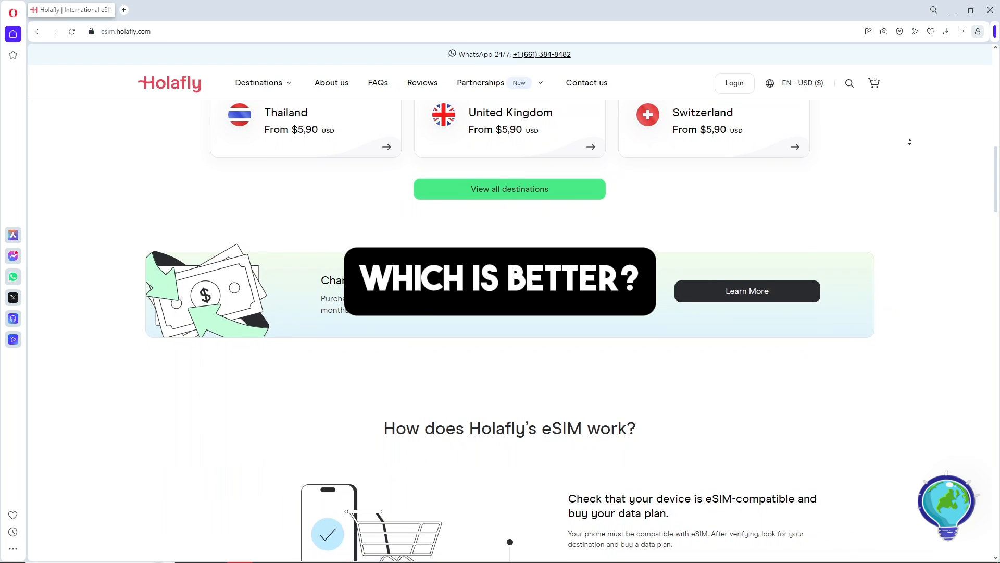
scroll(down, 3)
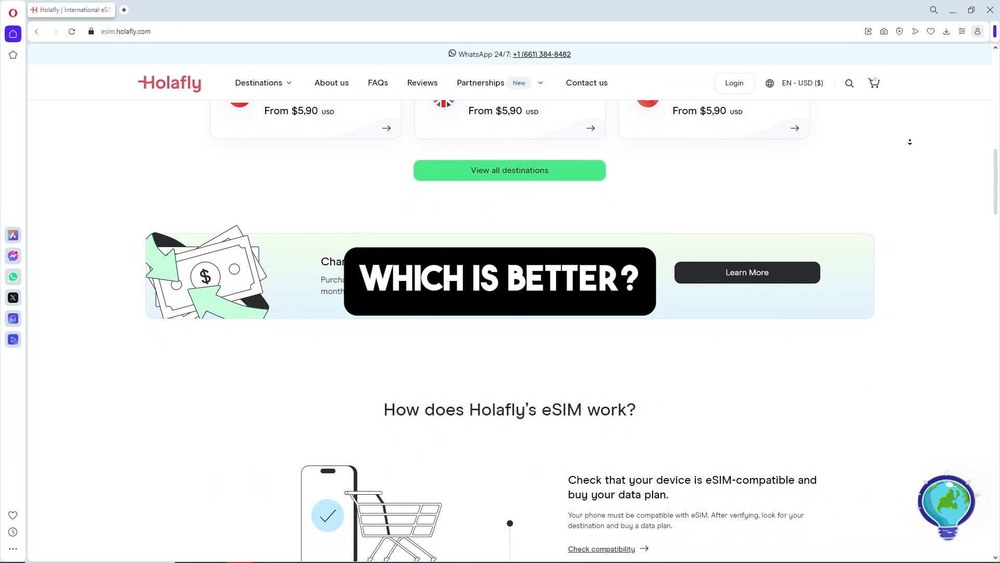
scroll(down, 3)
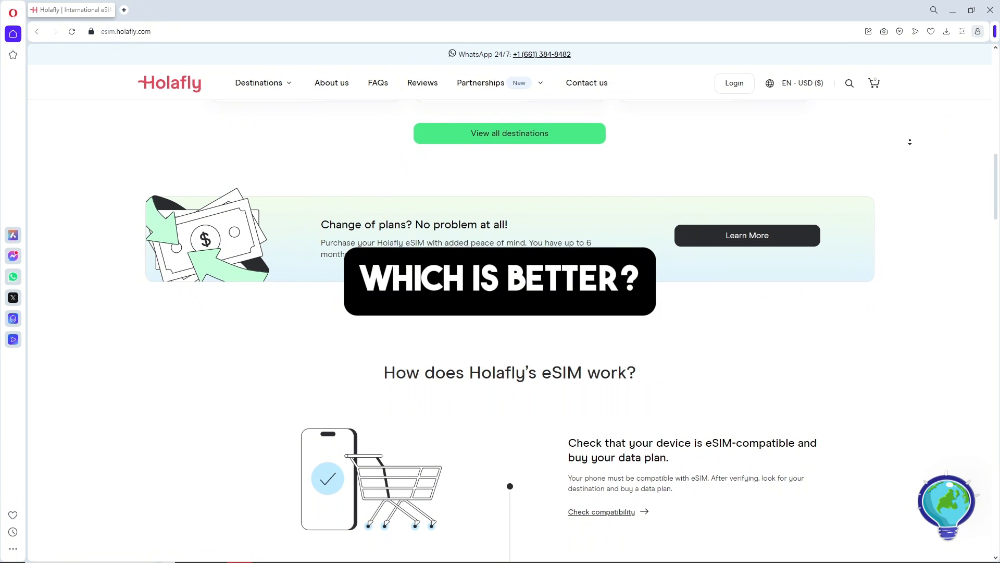
scroll(down, 3)
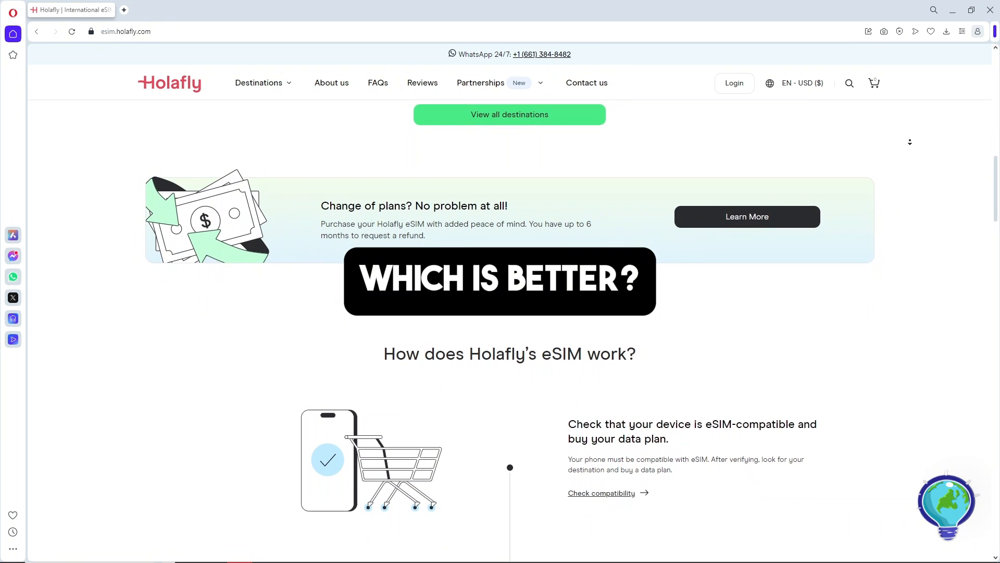
scroll(down, 3)
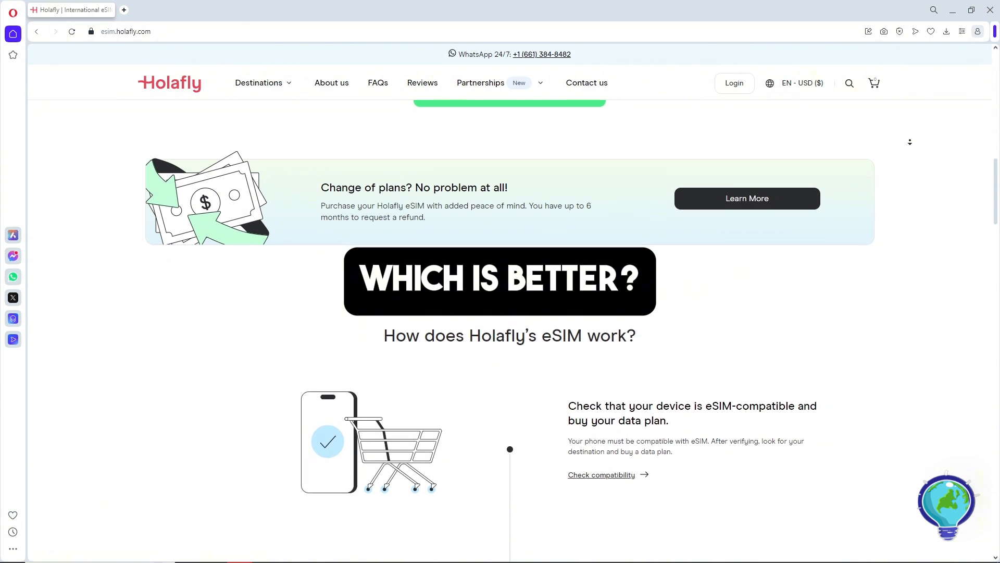
scroll(down, 3)
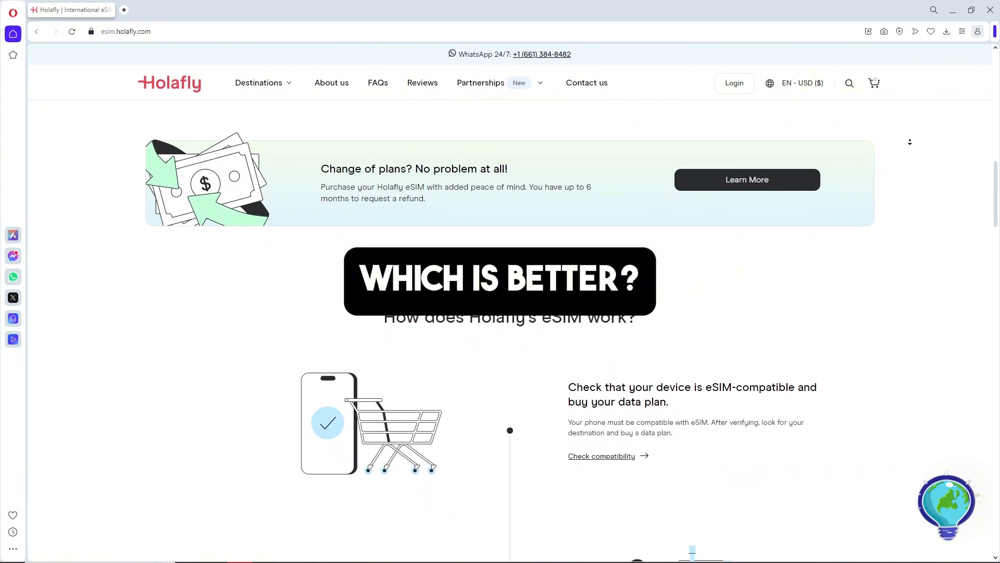
scroll(down, 3)
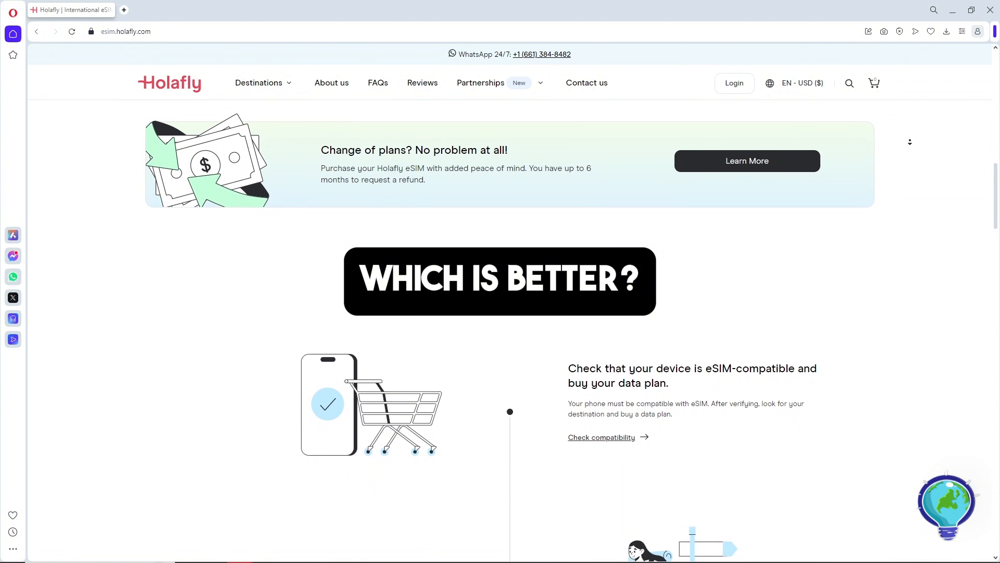
scroll(down, 3)
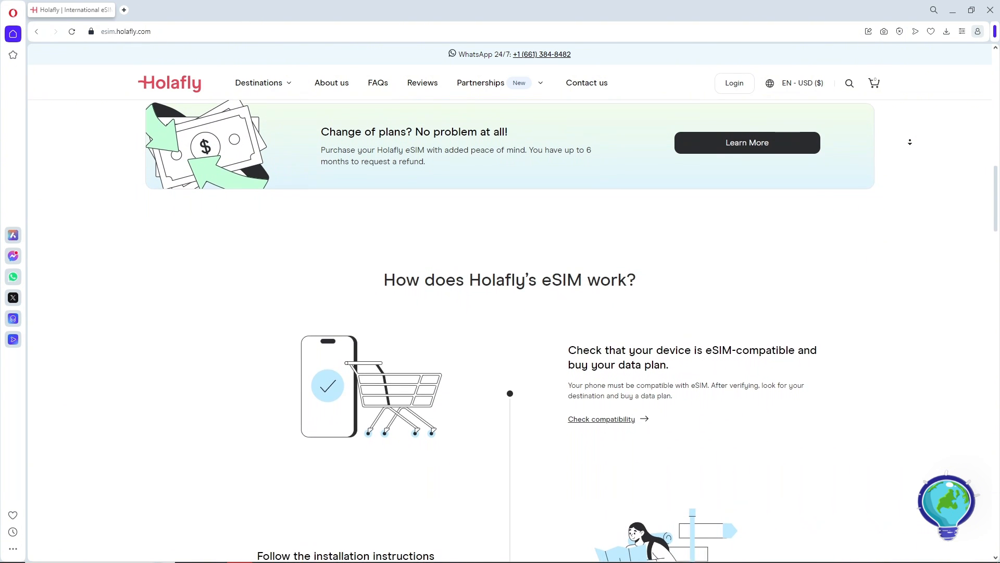